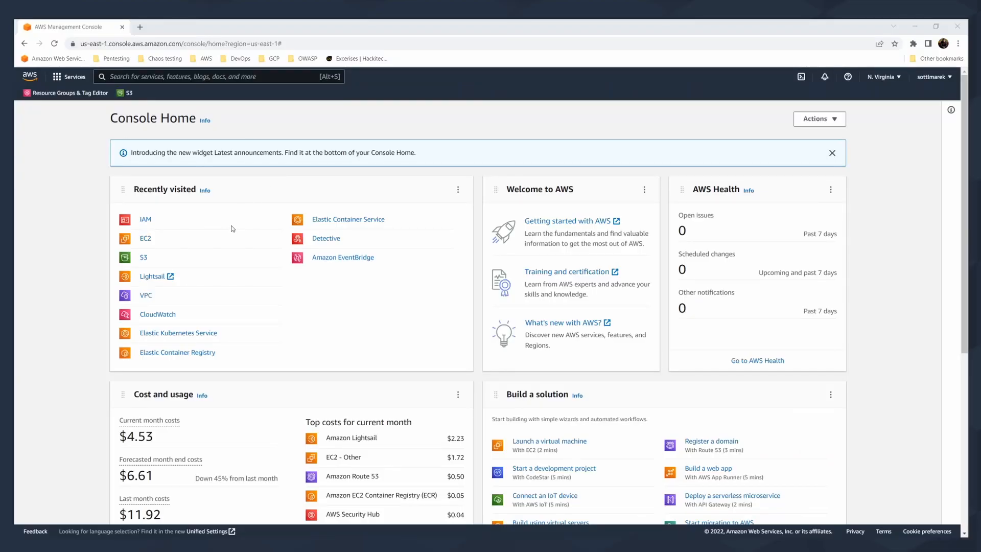
# - Open the IAM service from the Recently visited list on Console Home
pyautogui.scroll(-3)
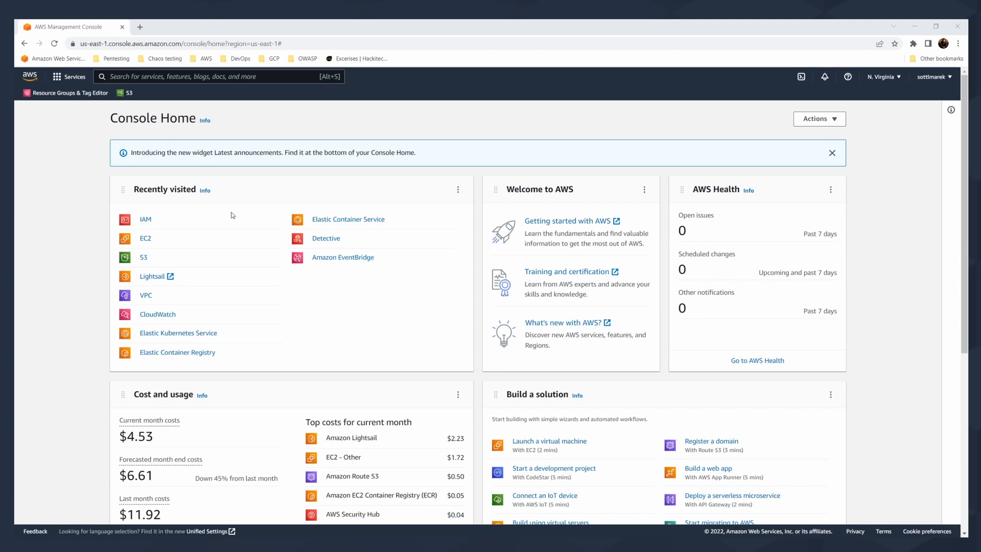
pyautogui.moveTo(145, 219)
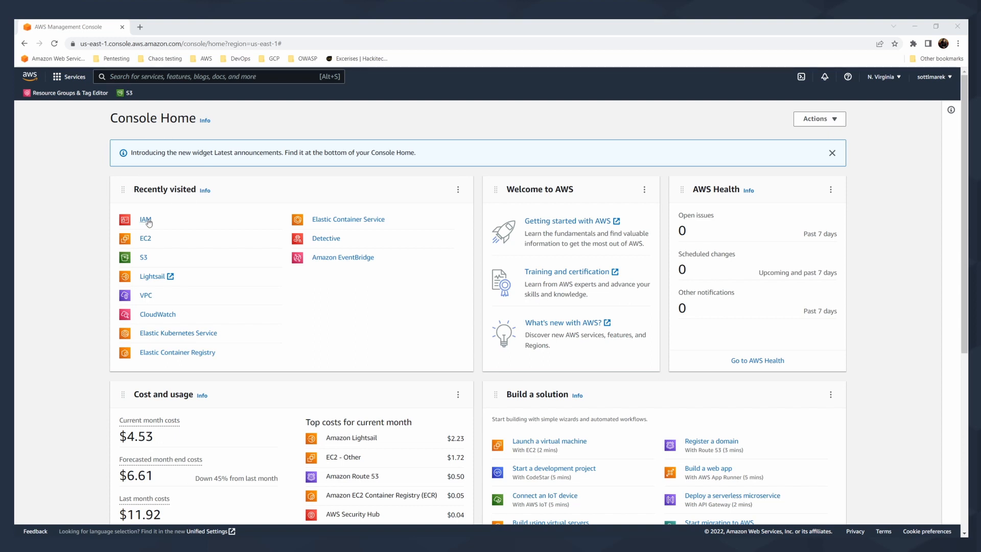
pyautogui.click(145, 220)
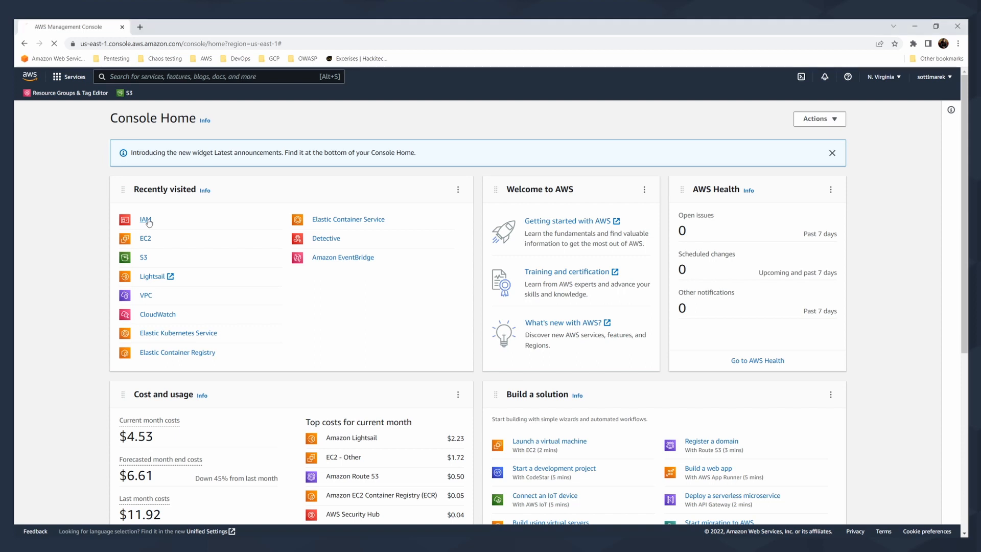
# - Wait for the IAM dashboard to finish loading its recommendations and resource counts
pyautogui.click(146, 220)
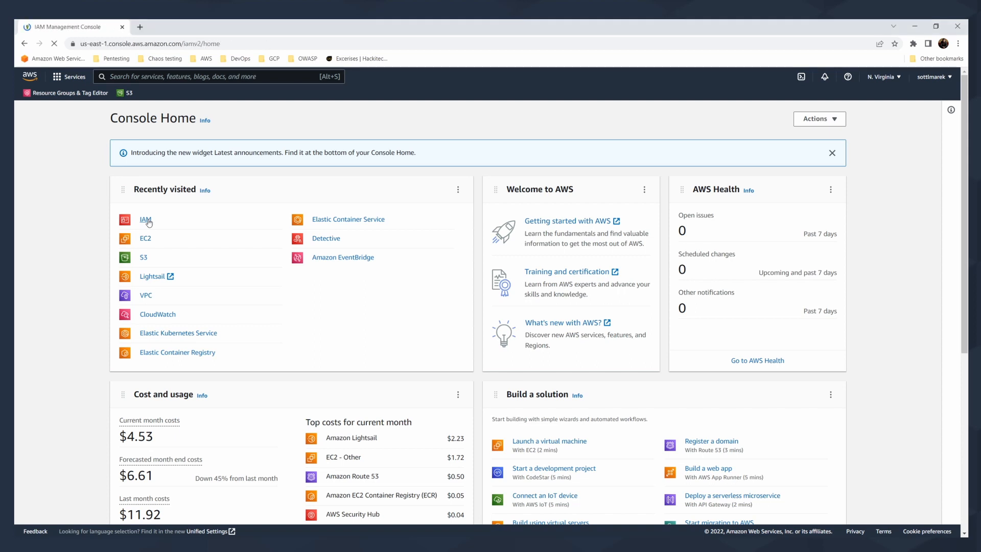
pyautogui.click(145, 220)
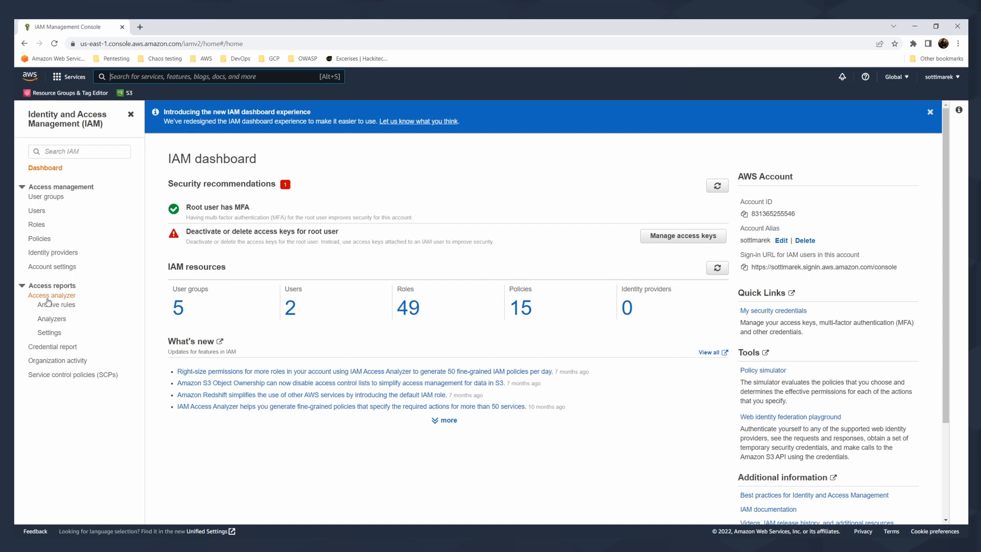
pyautogui.moveTo(51, 319)
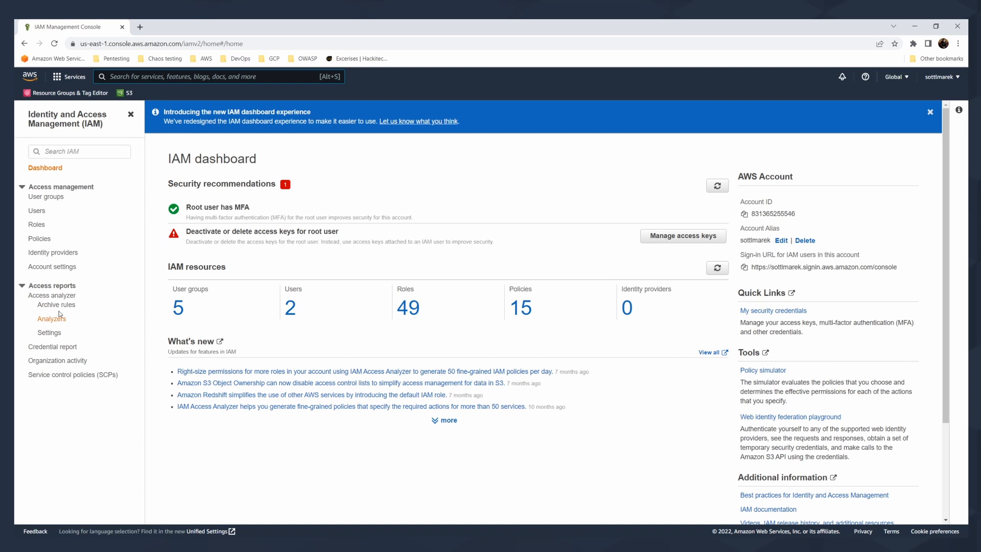
pyautogui.moveTo(91, 295)
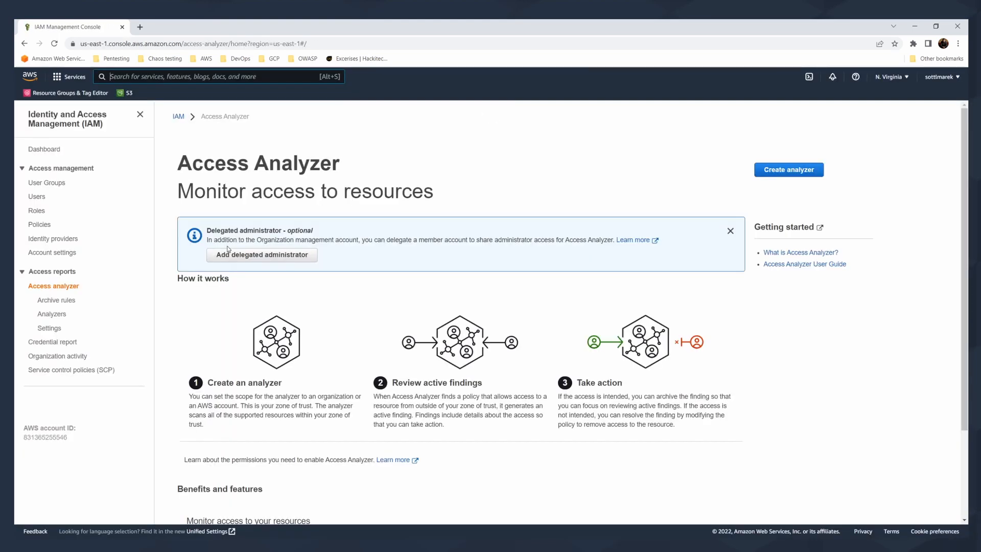
pyautogui.moveTo(463, 215)
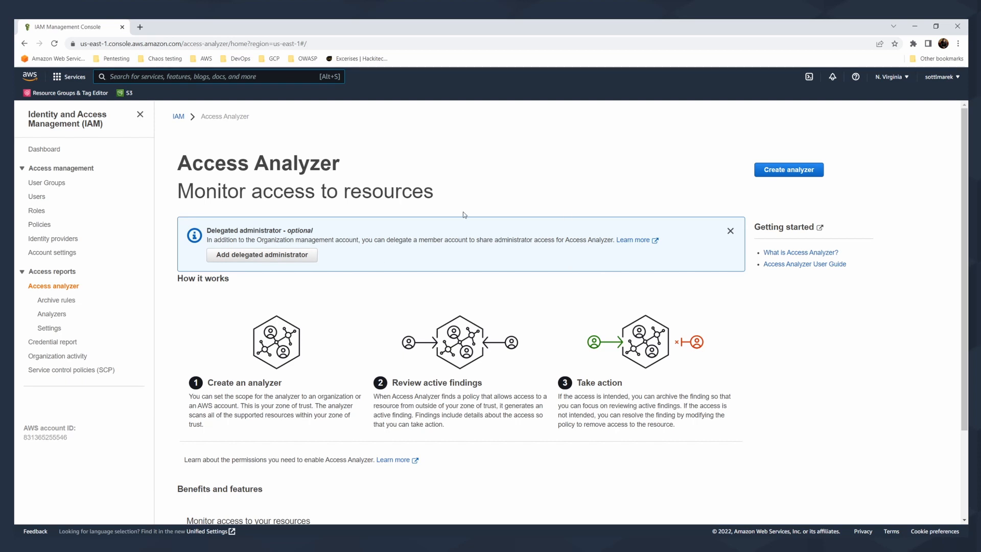
pyautogui.moveTo(465, 217)
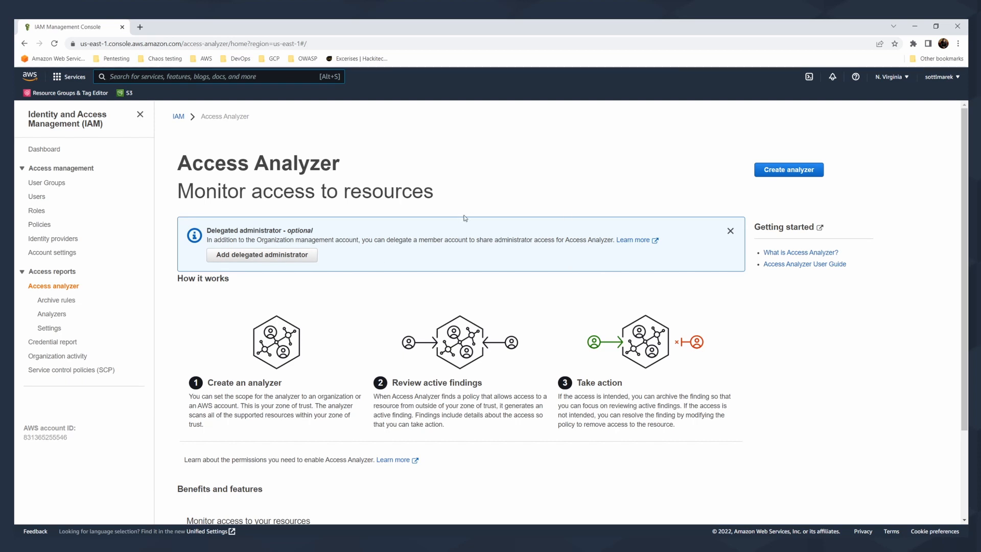
pyautogui.moveTo(788, 170)
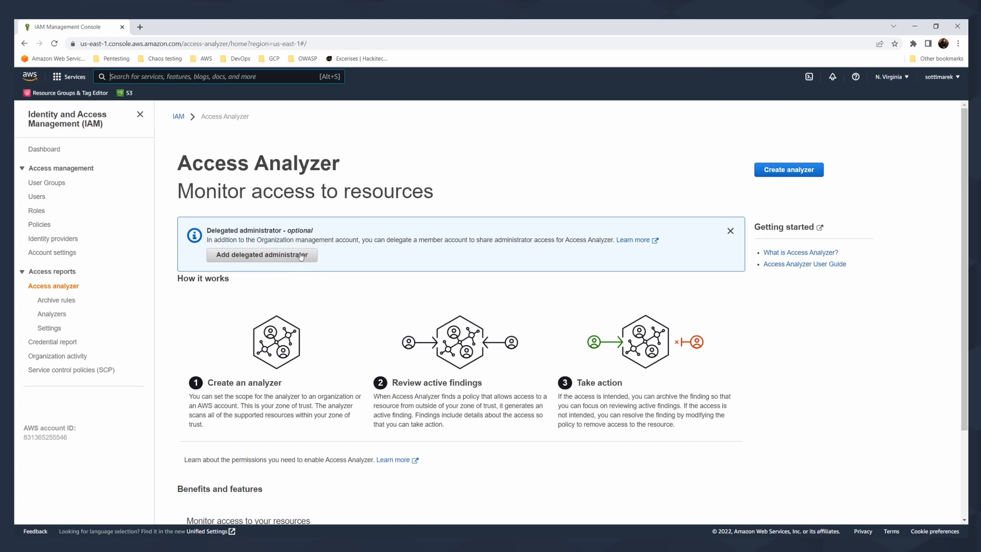
pyautogui.moveTo(421, 219)
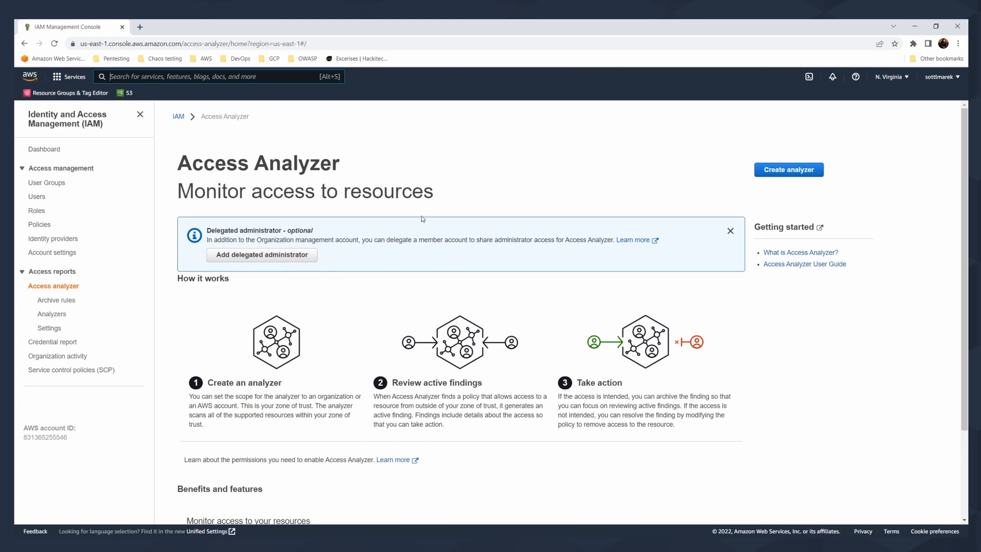
# - Start a new analyzer and name it Hackitect-analyzer, fixing the invalid space with a hyphen
pyautogui.click(788, 169)
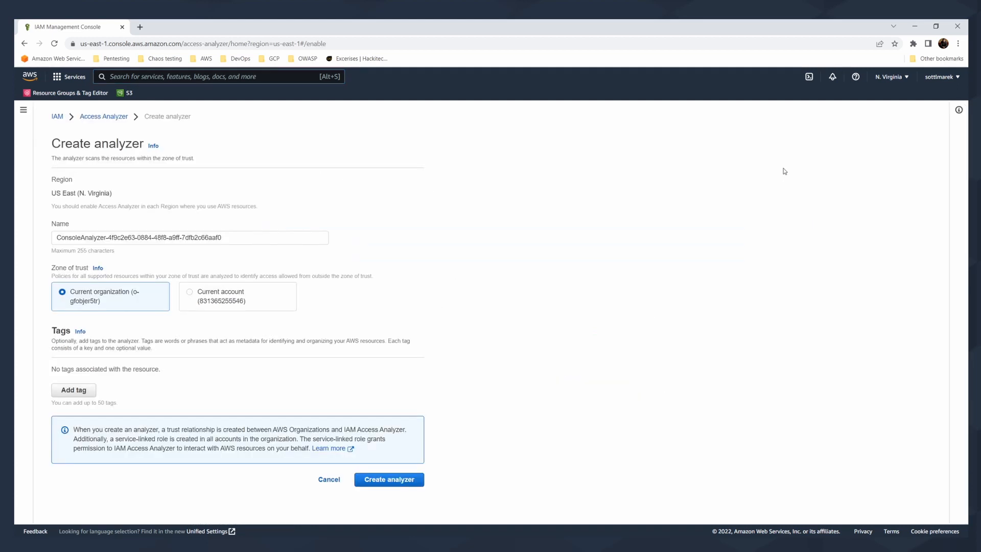
pyautogui.tripleClick(191, 237)
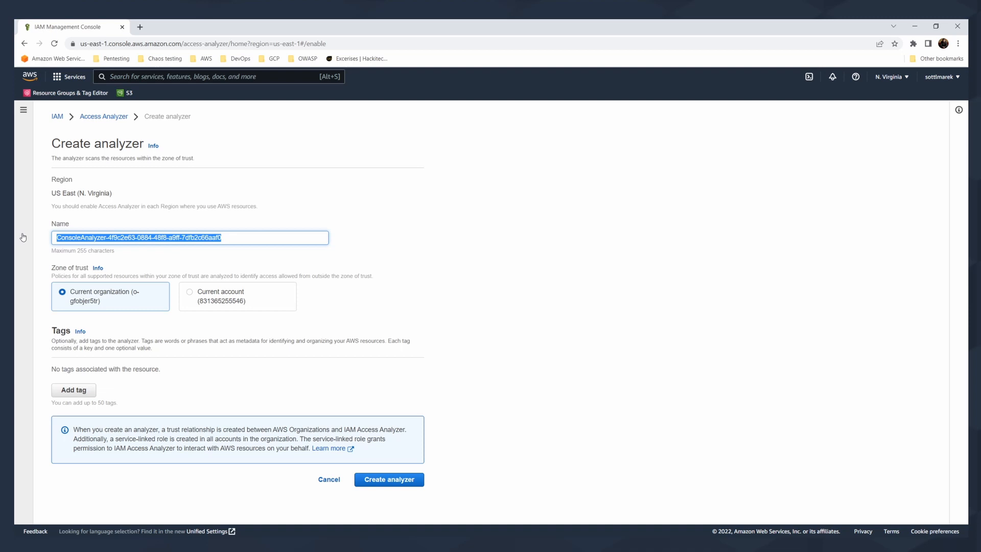
pyautogui.write('HAckit')
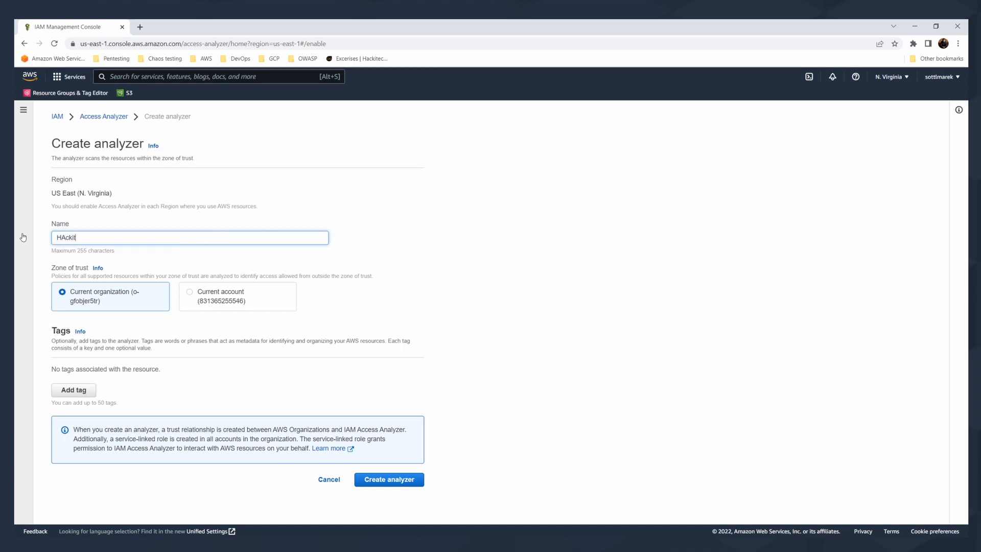
pyautogui.write('Hackitect analy')
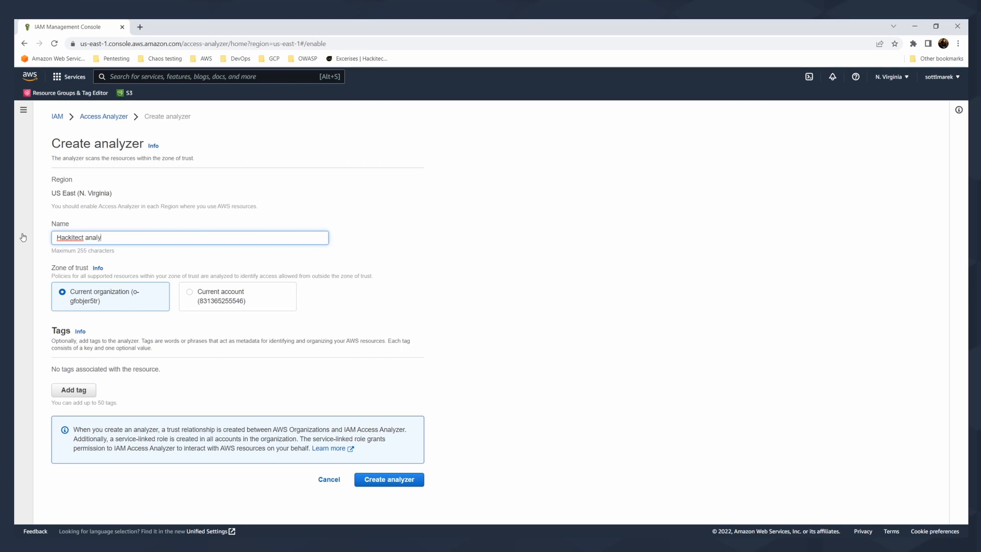
pyautogui.write('zer')
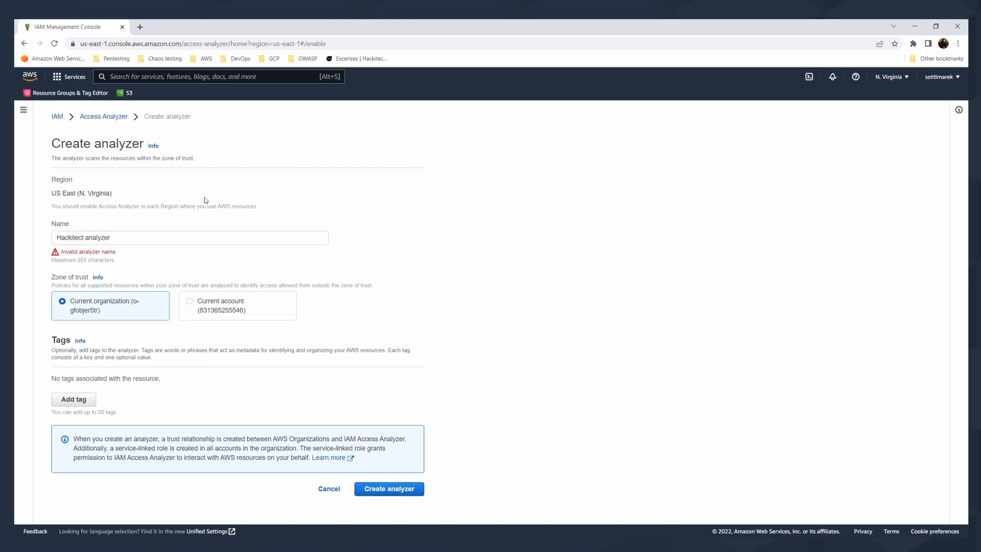
pyautogui.click(190, 237)
pyautogui.write('-')
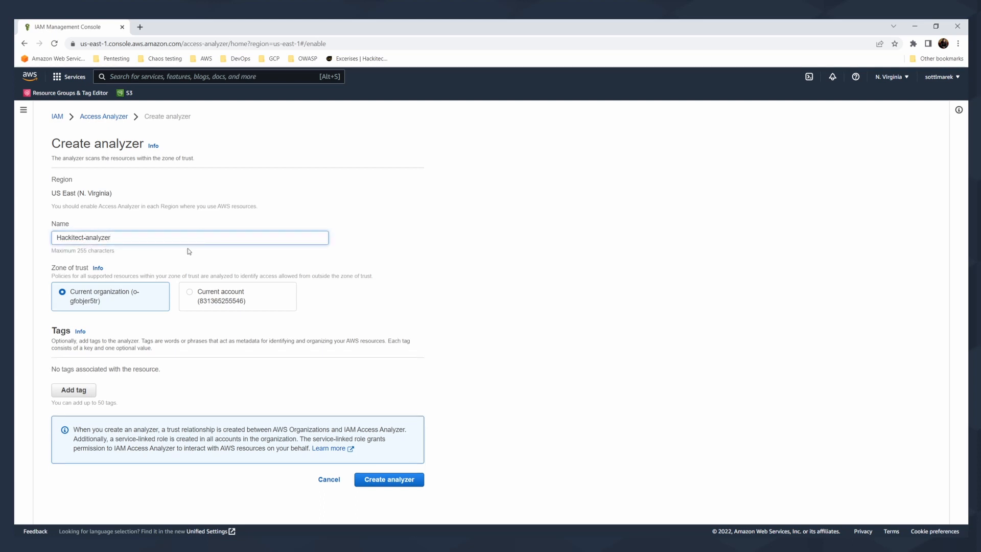
pyautogui.click(128, 237)
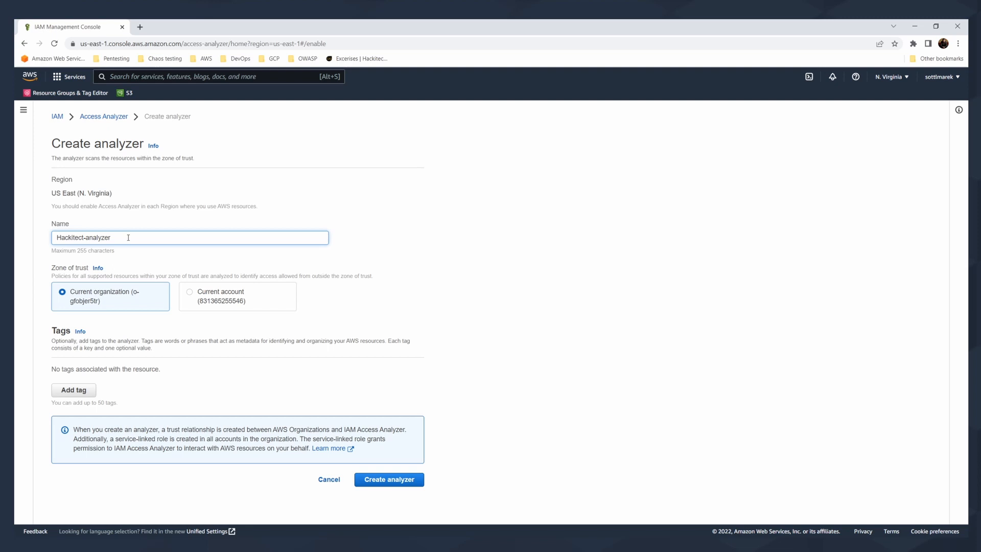
pyautogui.moveTo(435, 155)
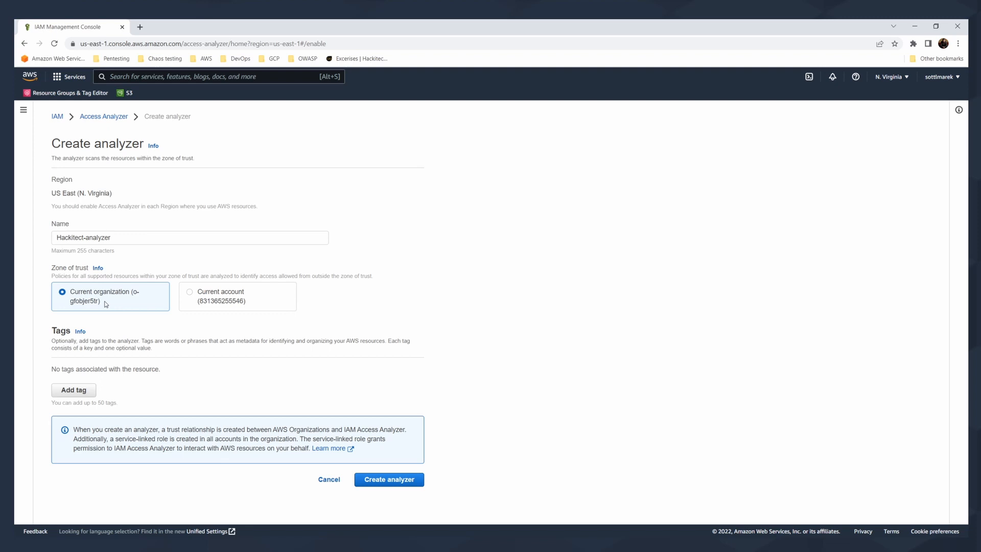
pyautogui.moveTo(120, 301)
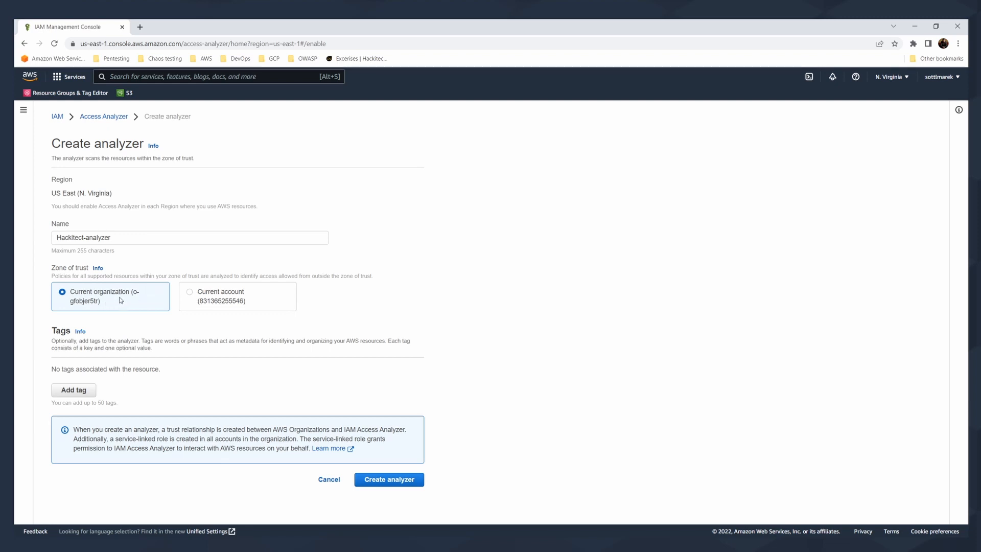
pyautogui.click(190, 291)
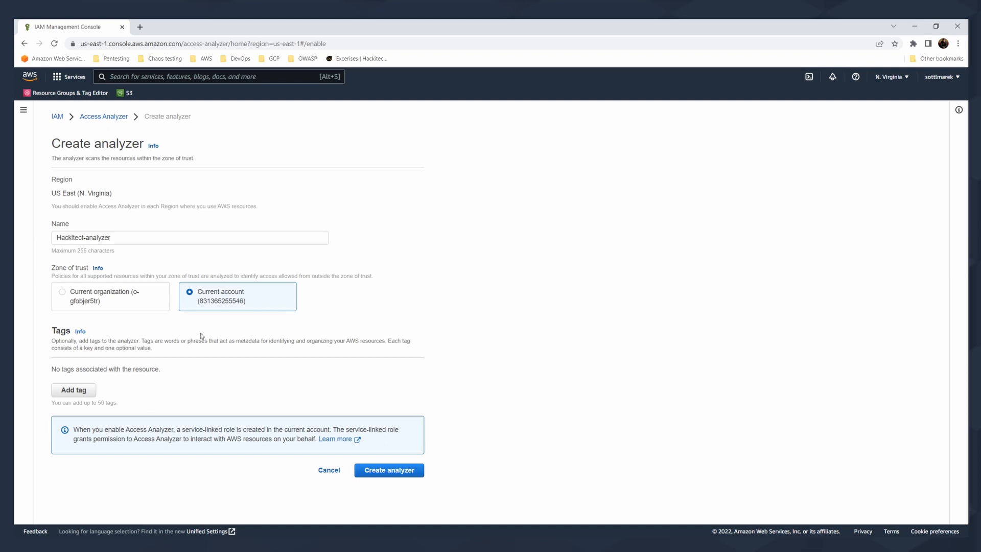
pyautogui.click(63, 291)
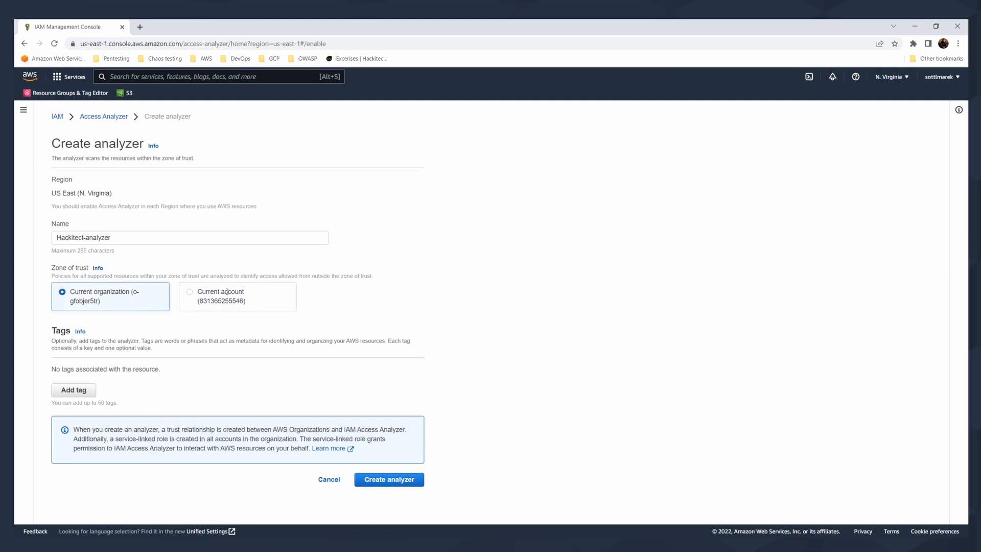
pyautogui.moveTo(283, 275)
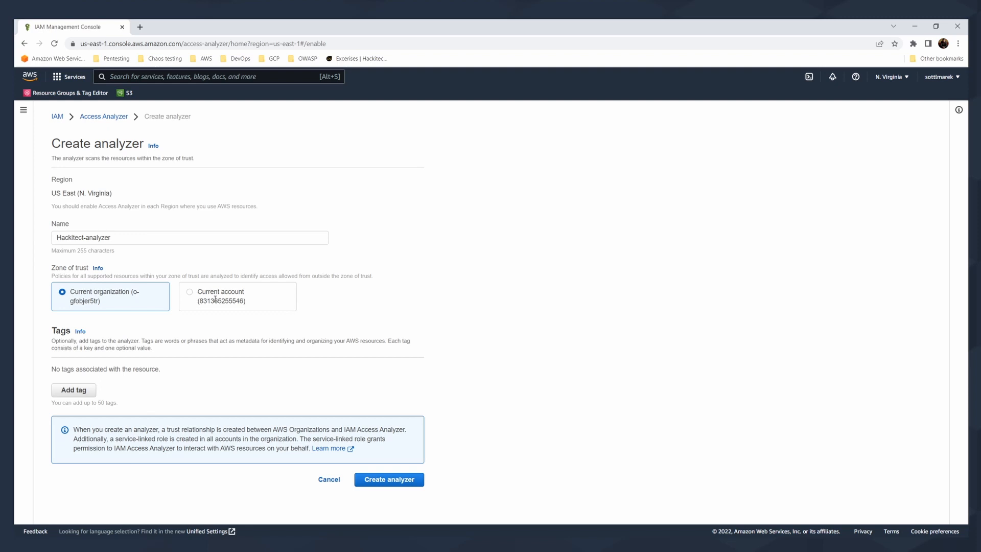
pyautogui.moveTo(129, 361)
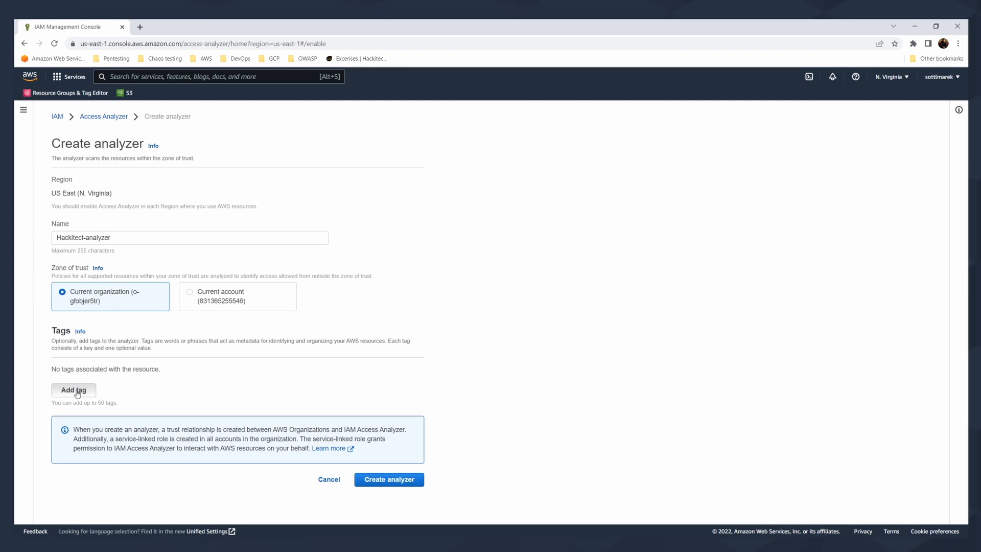
pyautogui.moveTo(143, 379)
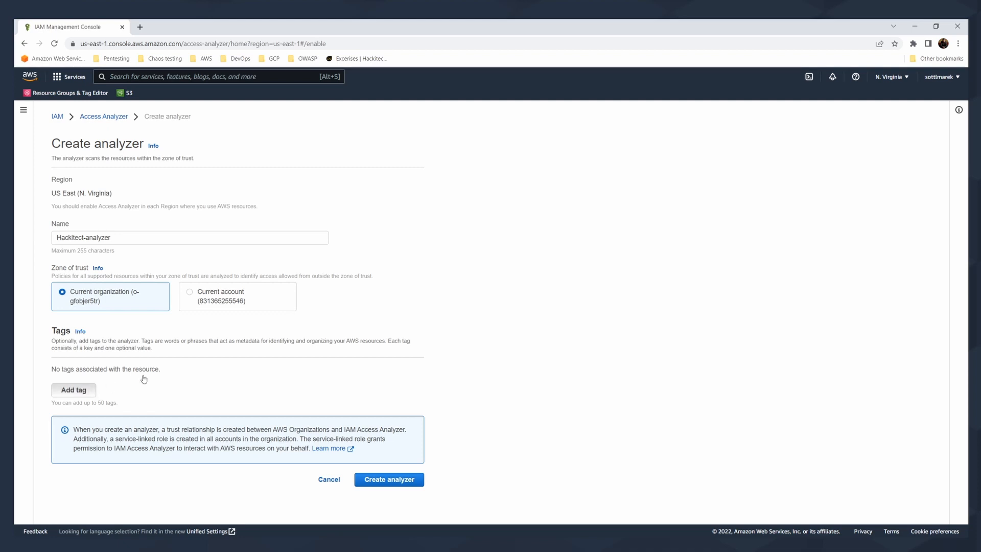
pyautogui.moveTo(255, 345)
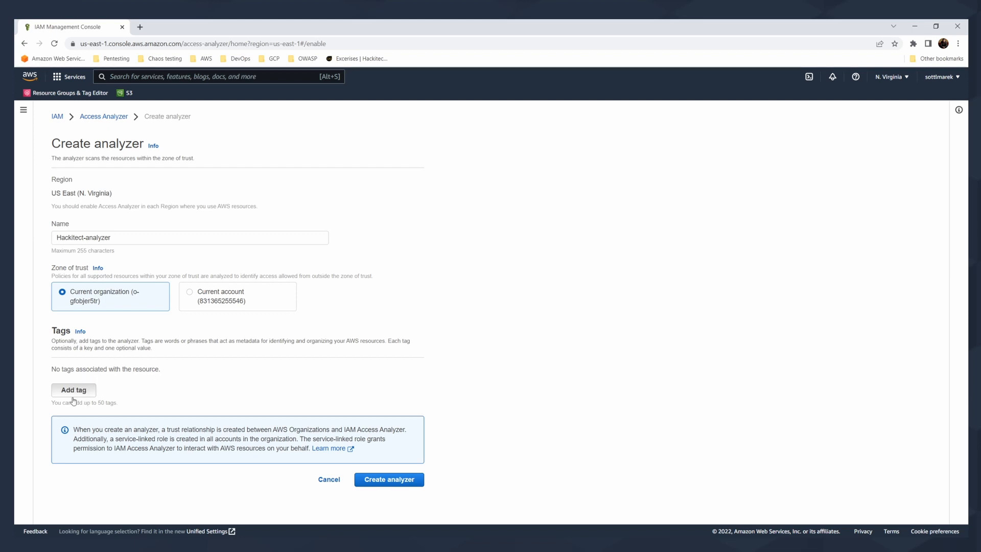
# - Add a tag with key environment and value production to the analyzer
pyautogui.click(74, 389)
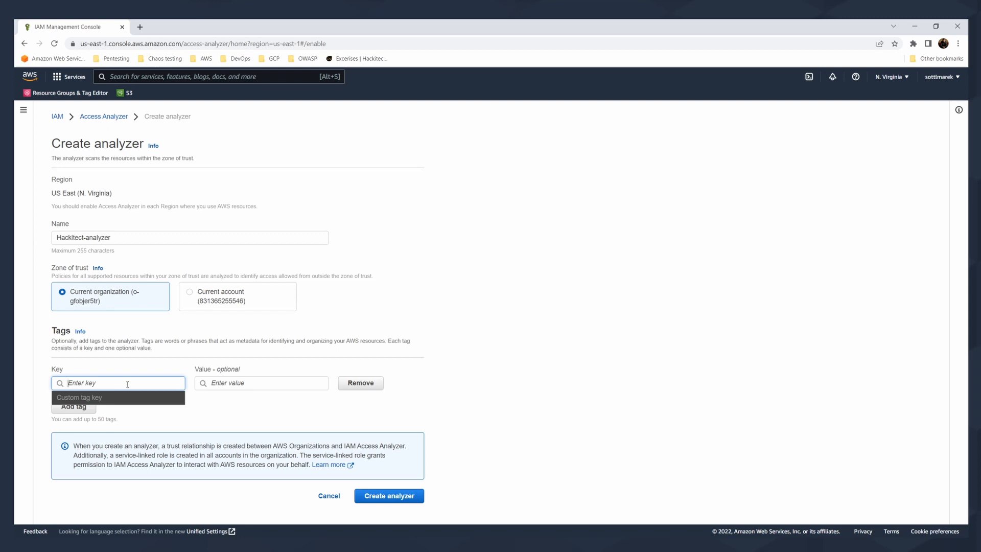
pyautogui.write('enviroment')
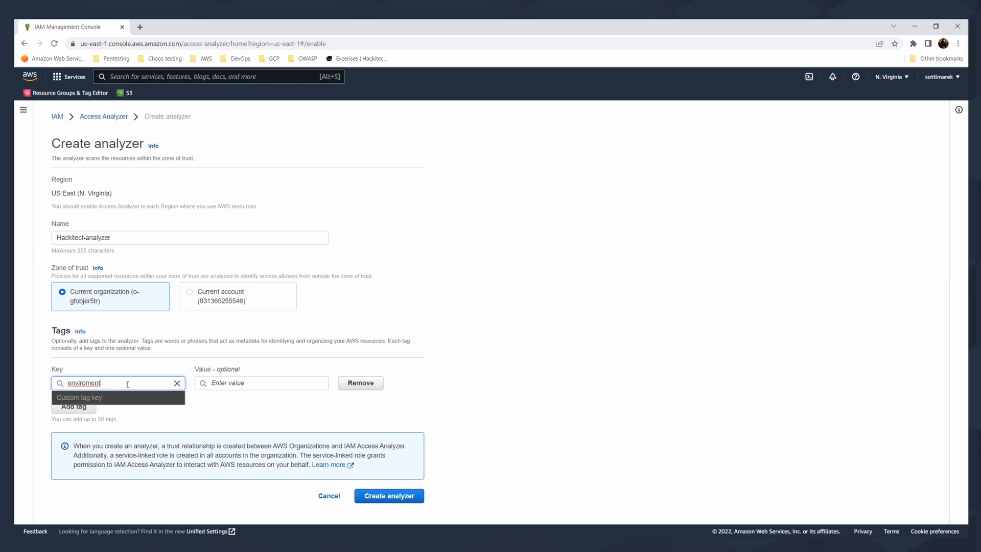
pyautogui.write('environment')
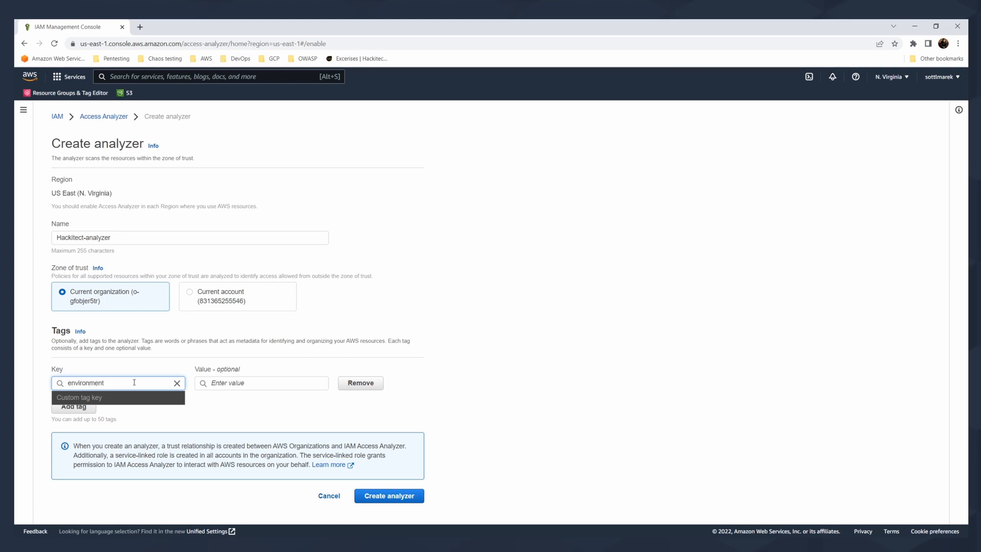
pyautogui.write('production')
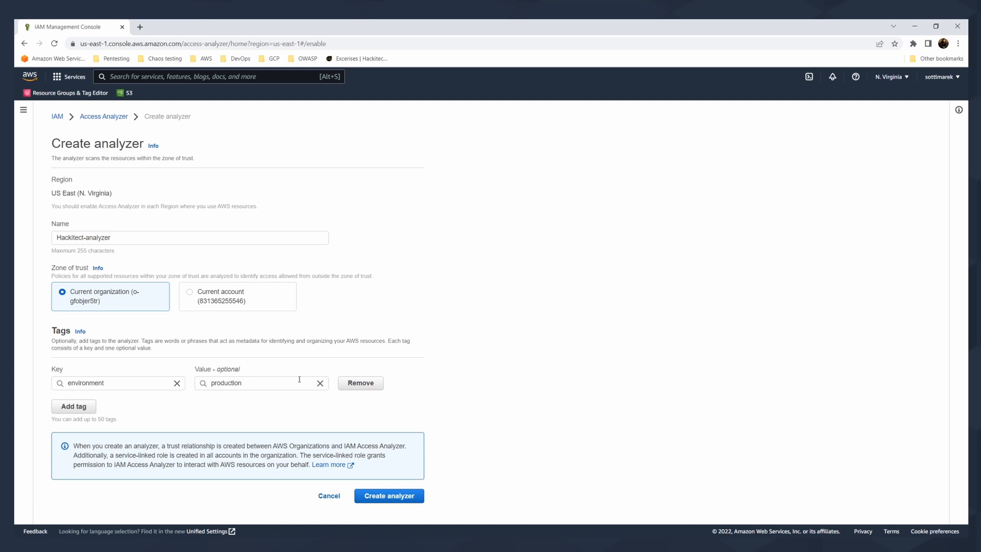
pyautogui.moveTo(27, 370)
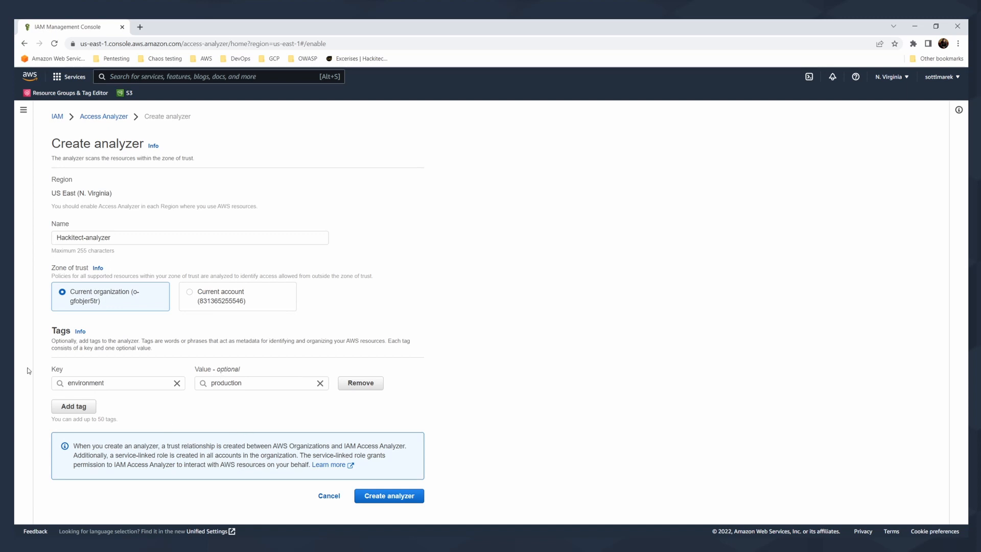
# - Review the trust relationship note and set the zone of trust to Current account
pyautogui.moveTo(82, 419); pyautogui.dragTo(119, 419)
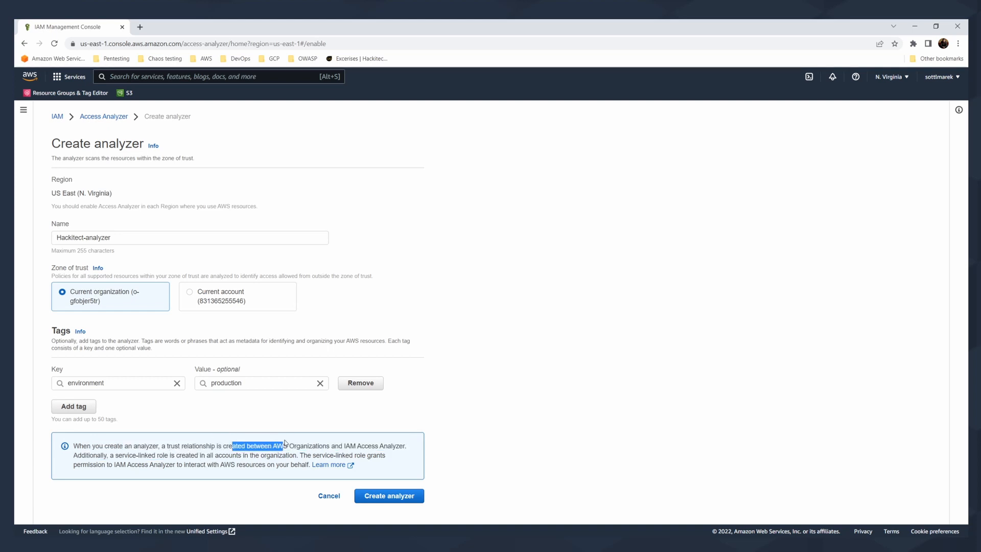
pyautogui.moveTo(284, 445); pyautogui.dragTo(406, 446)
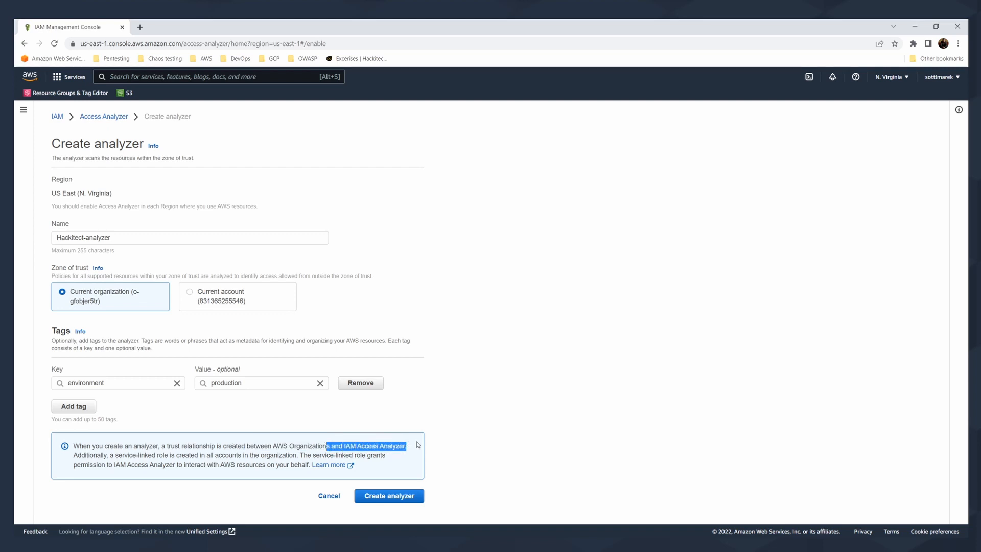
pyautogui.moveTo(410, 451)
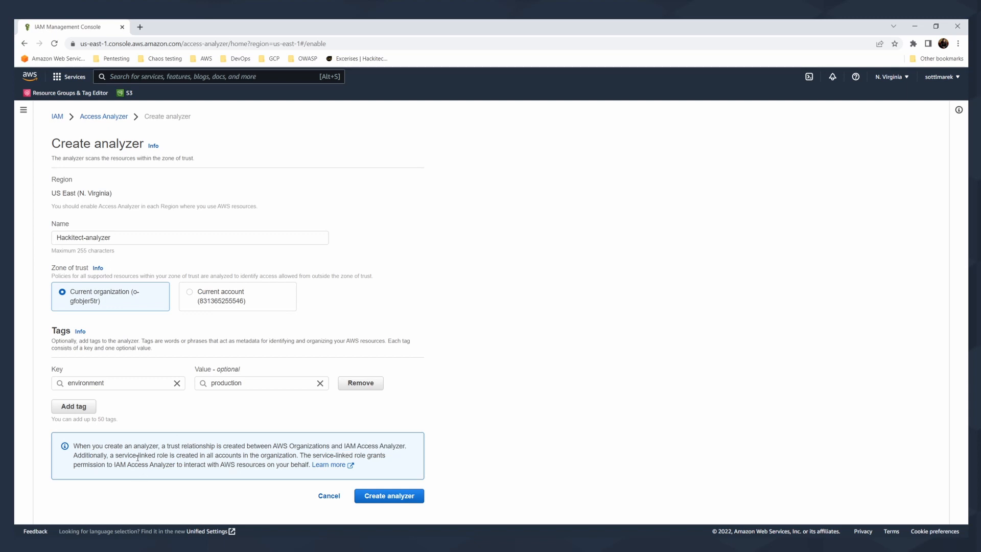
pyautogui.moveTo(270, 462)
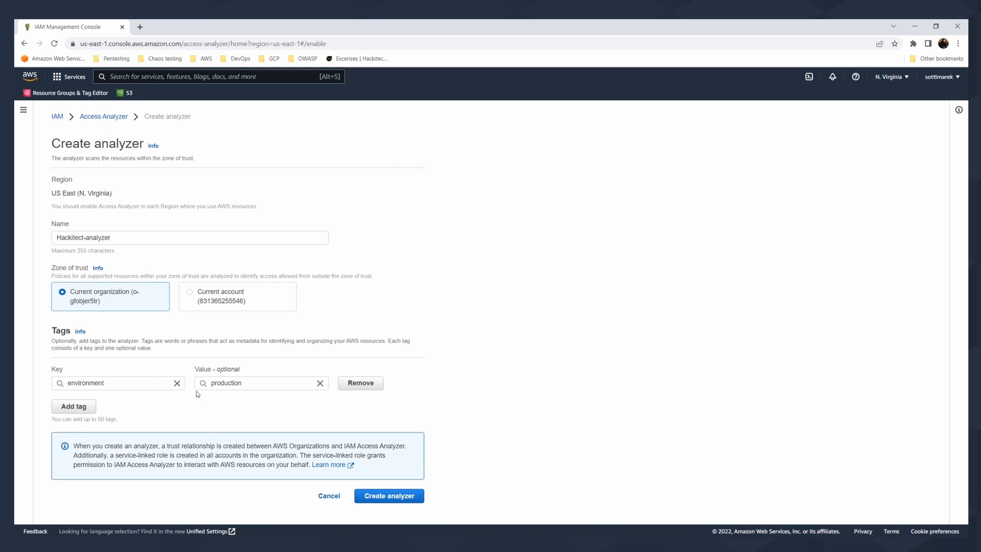
pyautogui.click(188, 296)
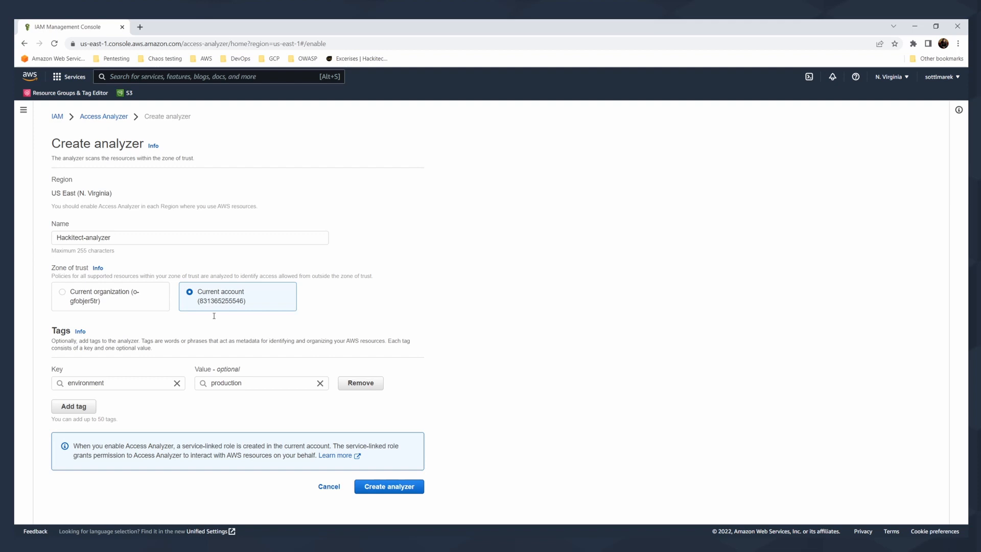
pyautogui.moveTo(120, 440)
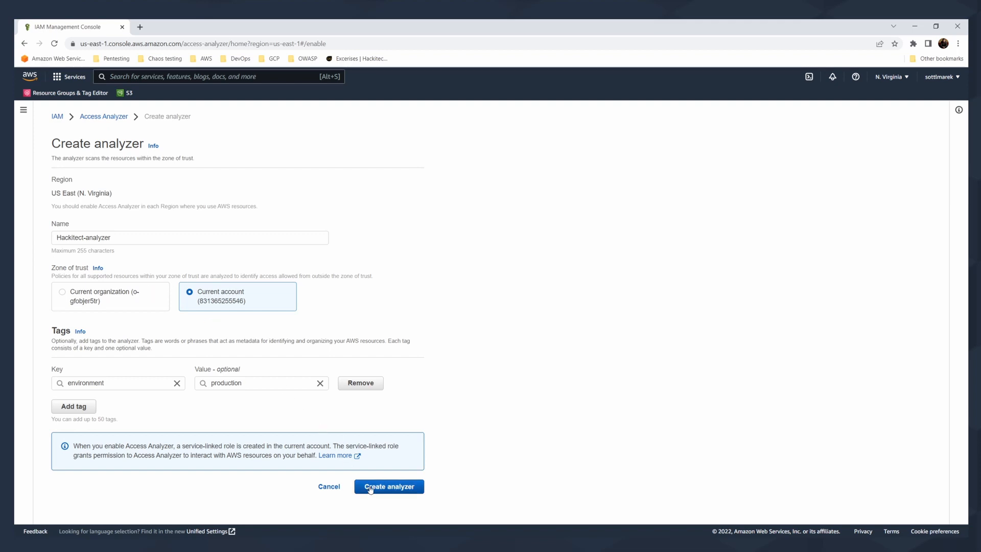
# - Create Hackitect-analyzer and let its findings page load with two active findings
pyautogui.click(388, 487)
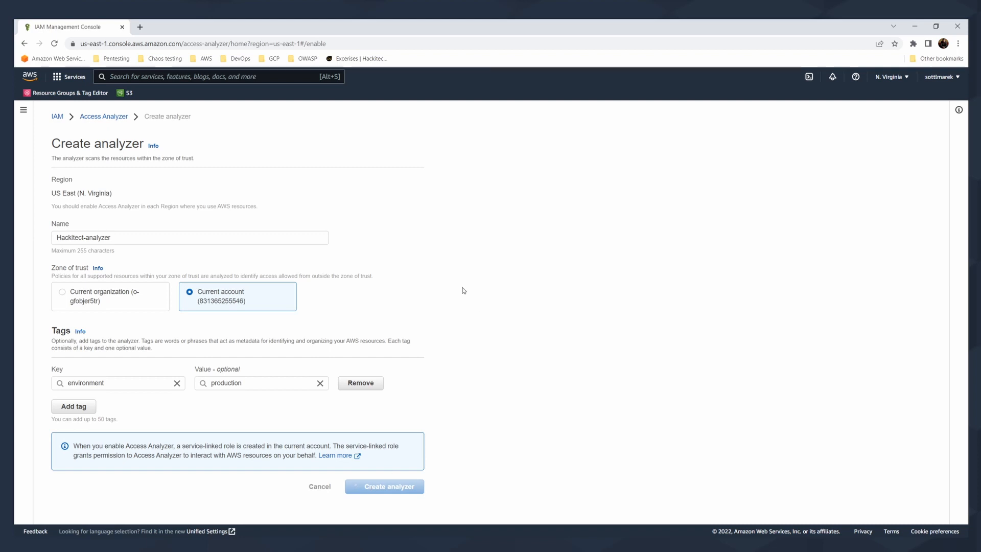
pyautogui.click(385, 486)
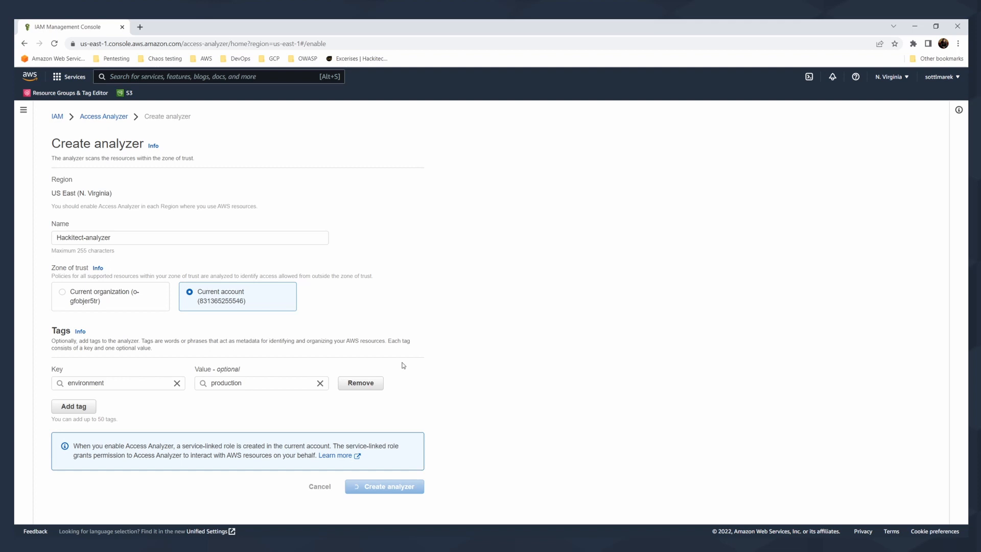
pyautogui.click(384, 486)
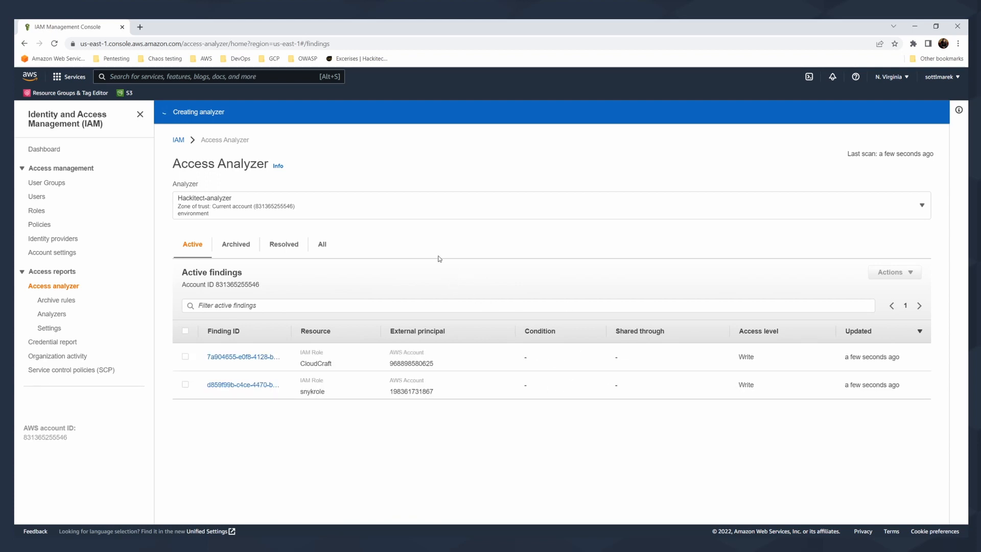
pyautogui.moveTo(497, 319)
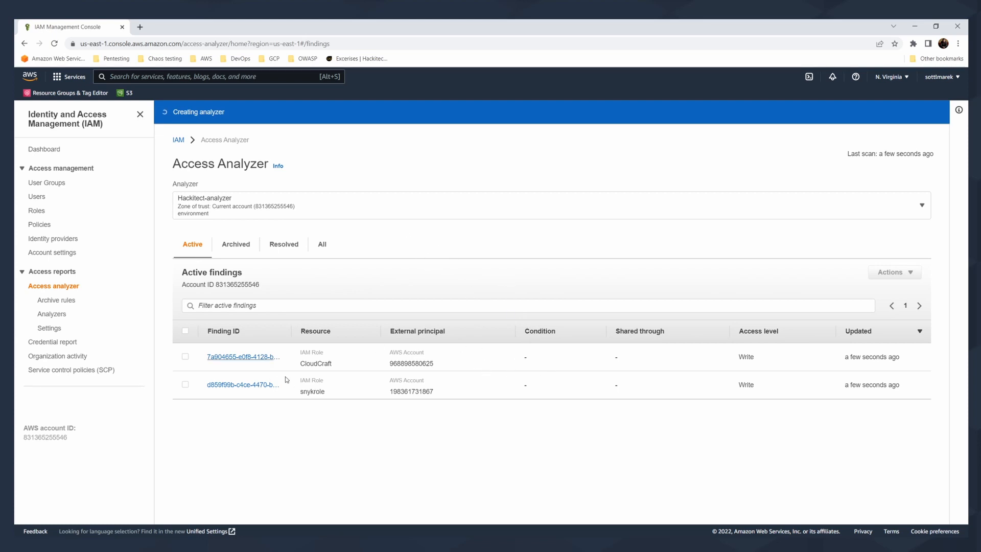
pyautogui.moveTo(331, 407)
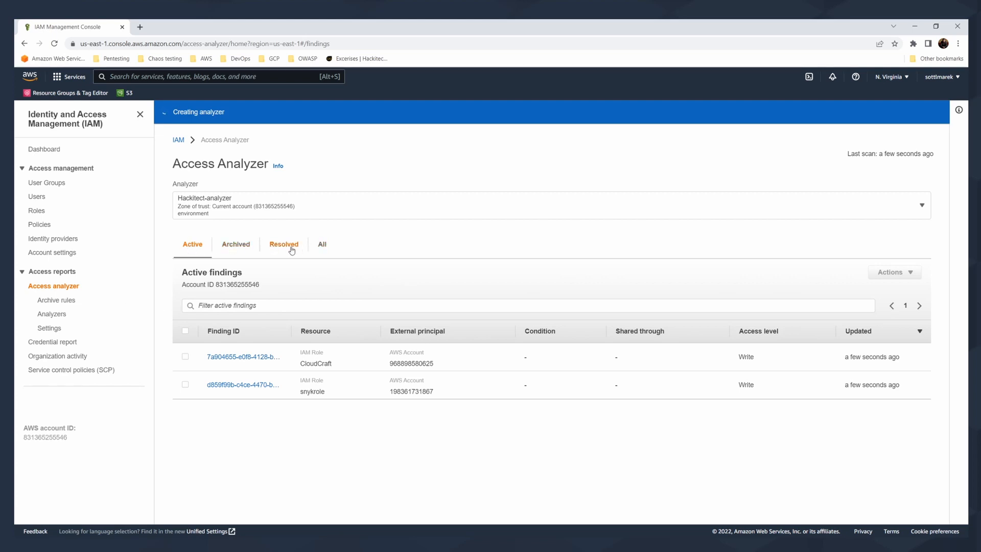
# - Review the Archived, Resolved and All findings tabs, then return to Active
pyautogui.click(192, 244)
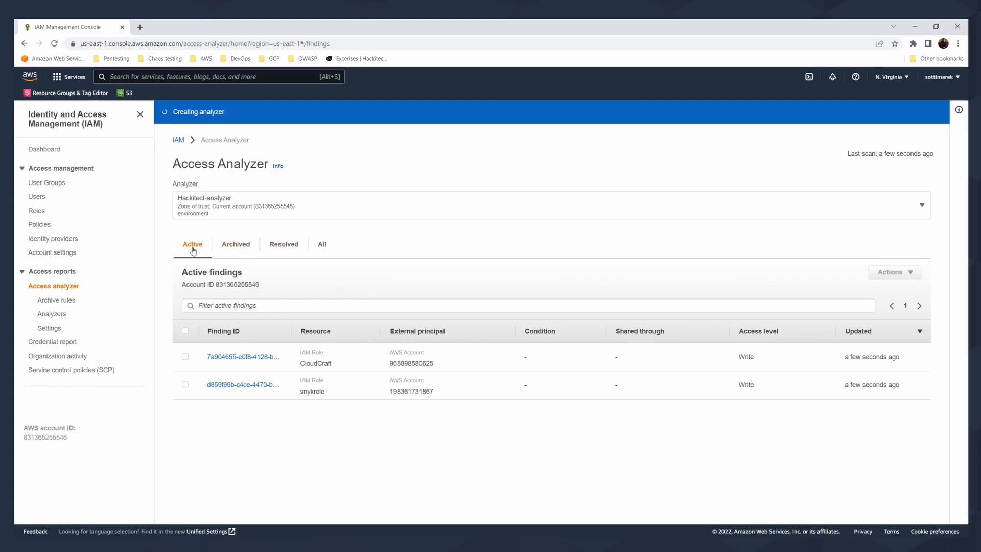
pyautogui.moveTo(236, 245)
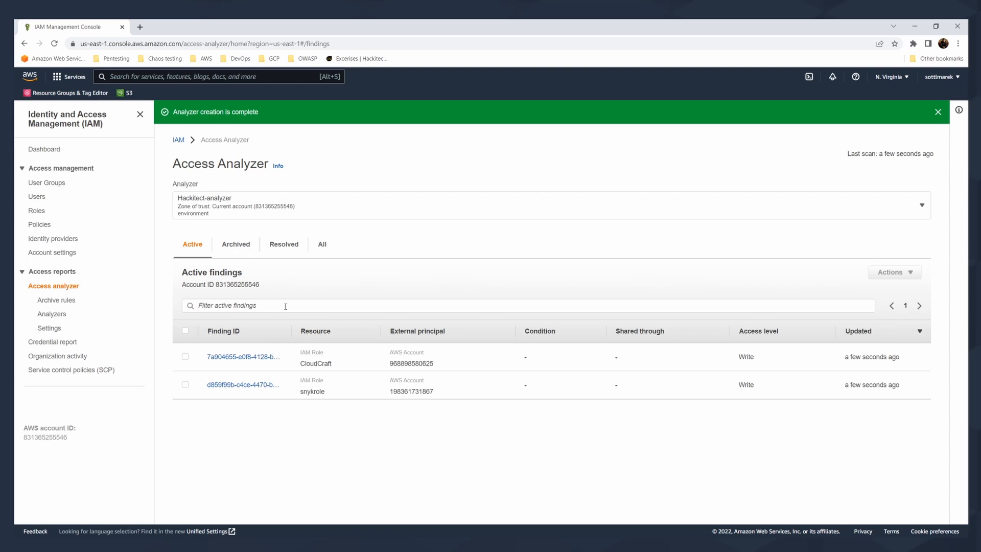
pyautogui.moveTo(361, 395)
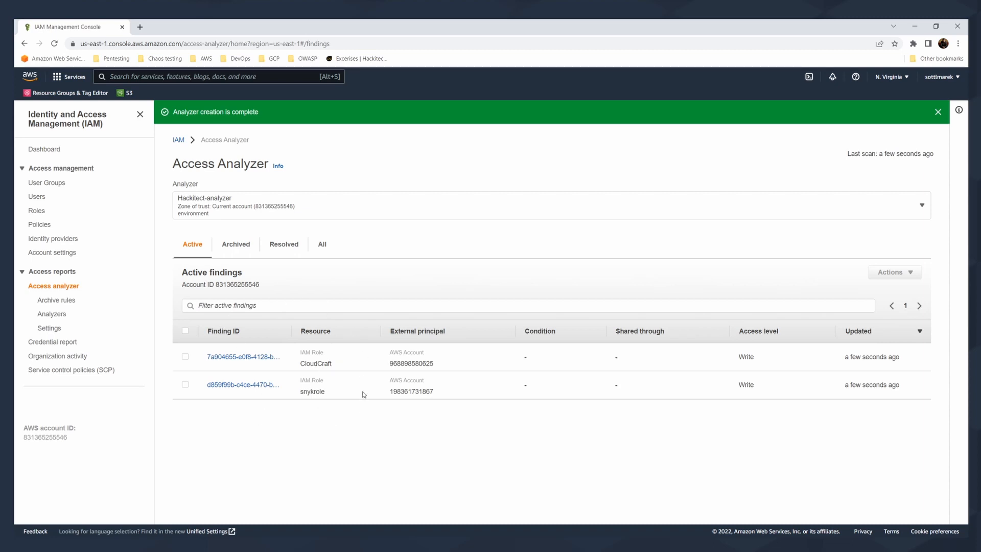
pyautogui.click(236, 245)
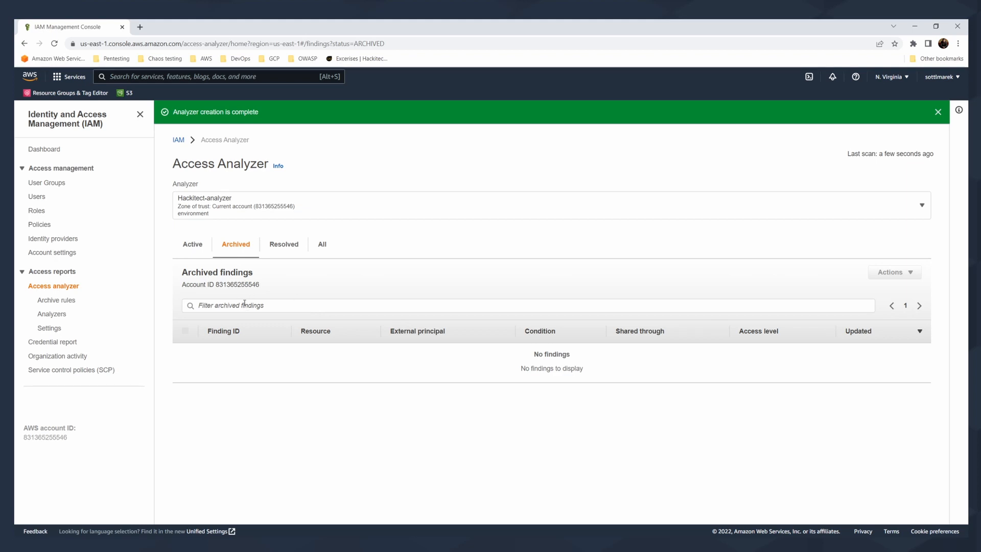
pyautogui.click(283, 244)
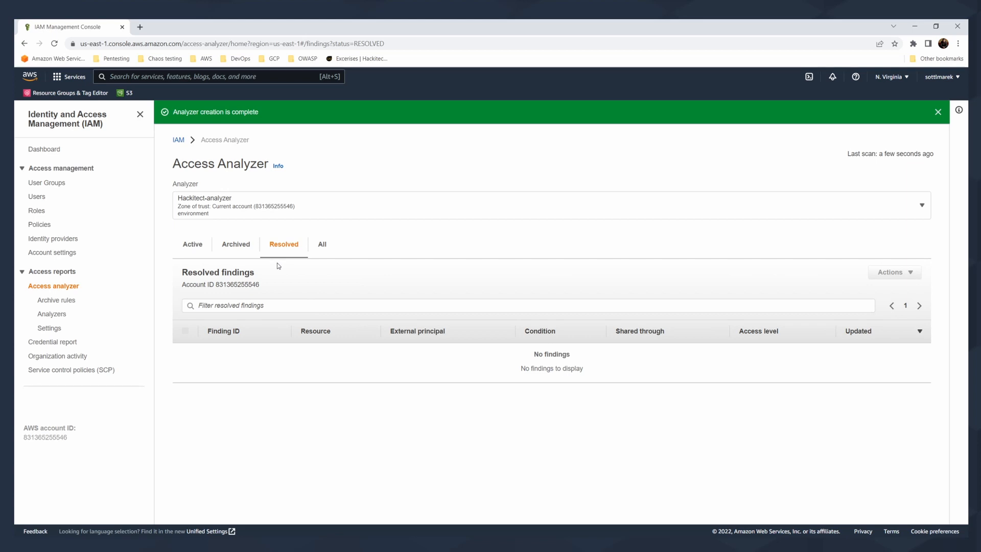
pyautogui.moveTo(320, 244)
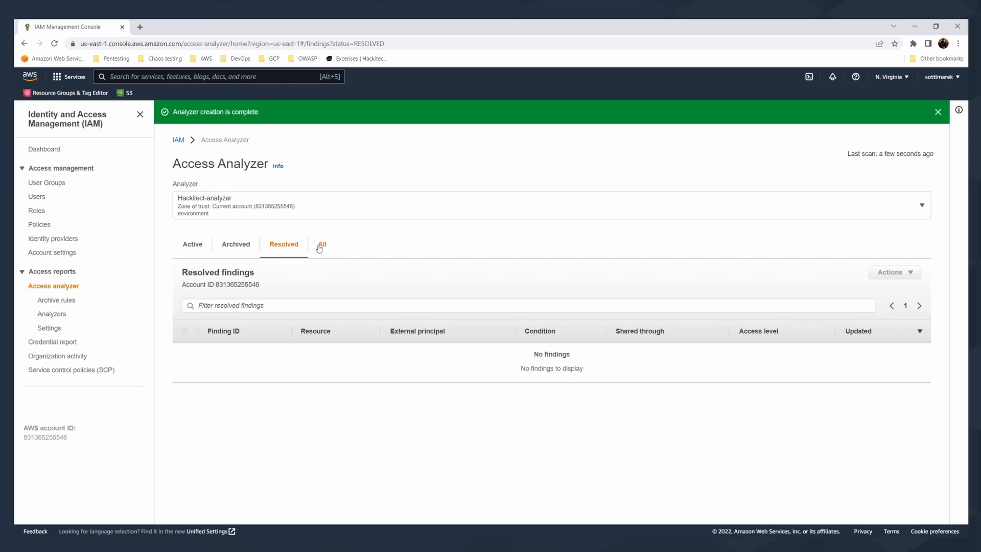
pyautogui.click(322, 244)
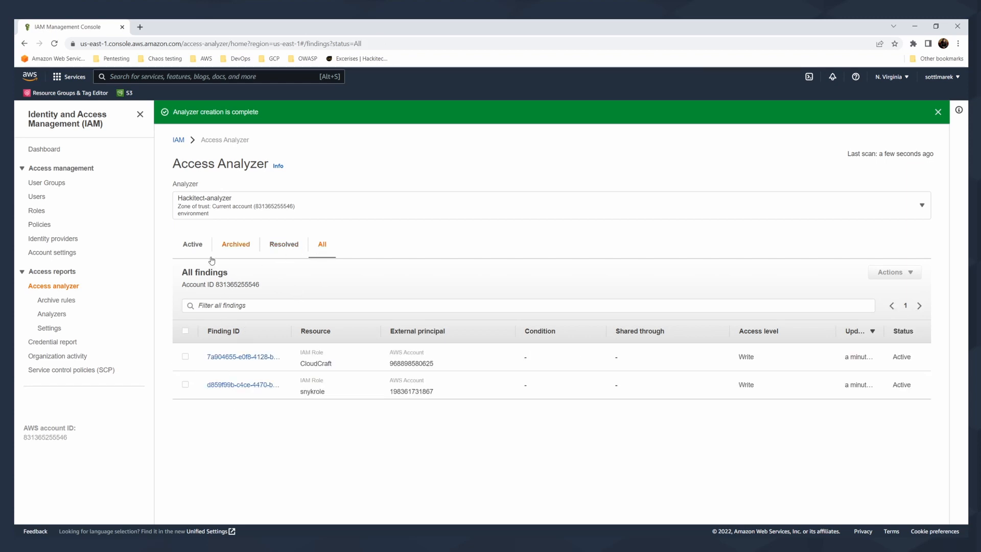
pyautogui.click(192, 244)
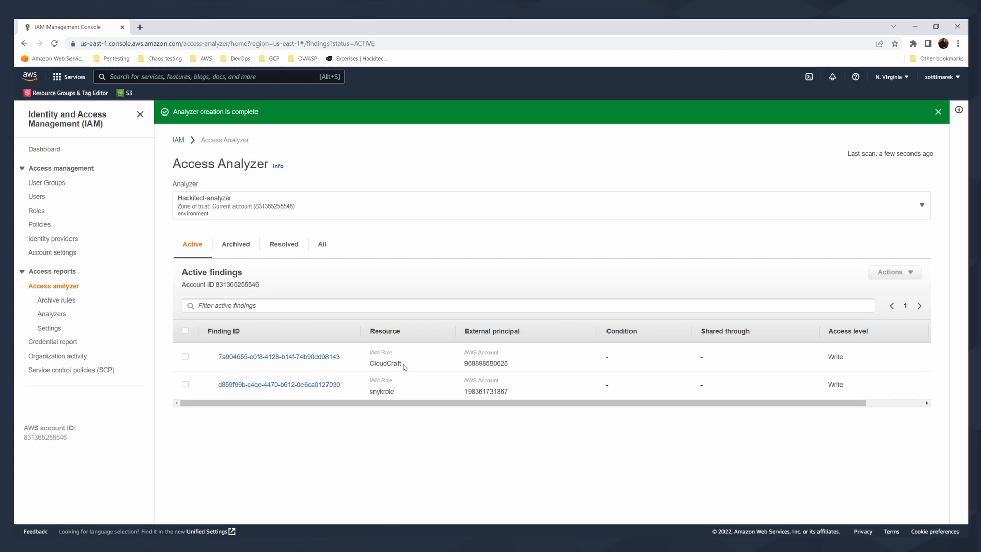
pyautogui.moveTo(389, 372)
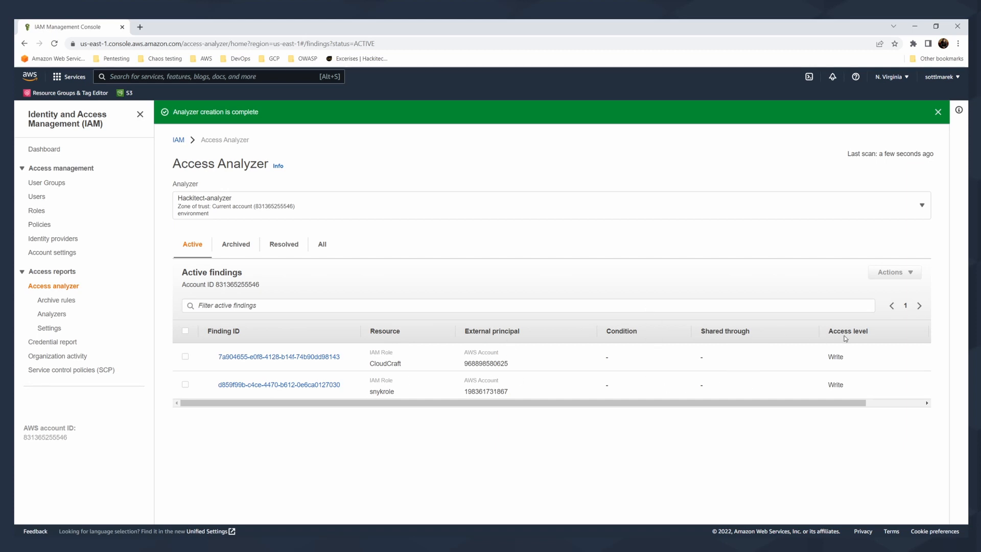
# - Reveal the full Finding IDs and open the CloudCraft role finding's details
pyautogui.hscroll(3)
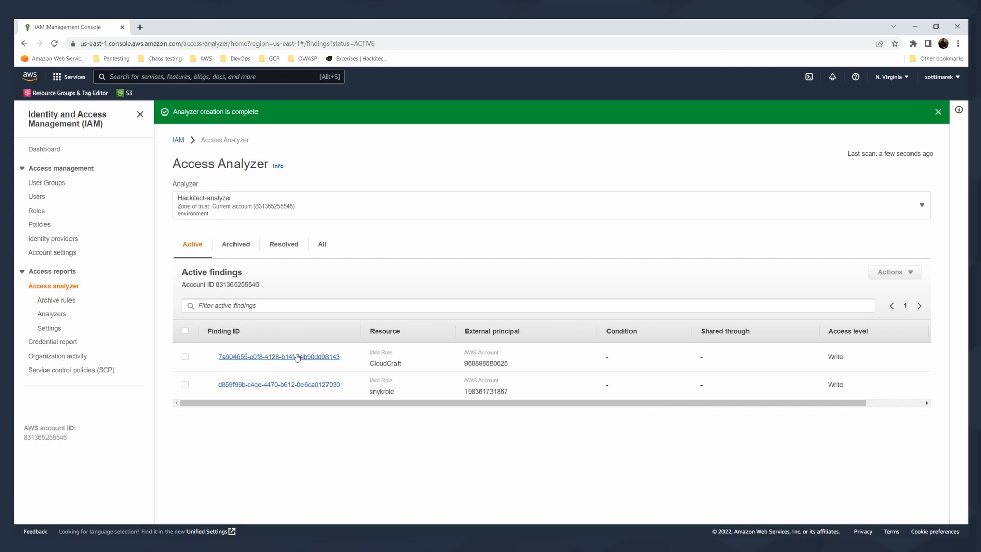
pyautogui.click(279, 357)
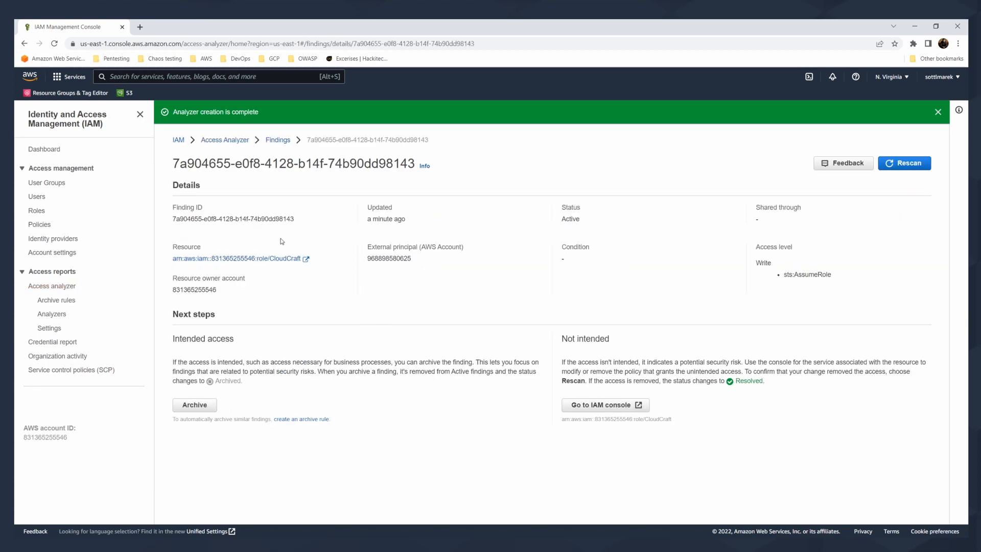
pyautogui.moveTo(372, 215)
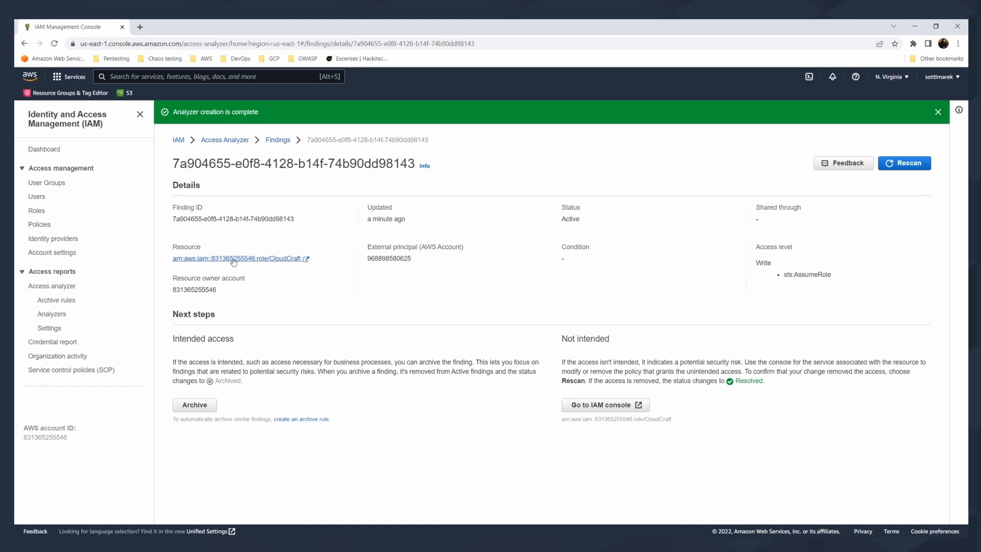
pyautogui.moveTo(243, 295)
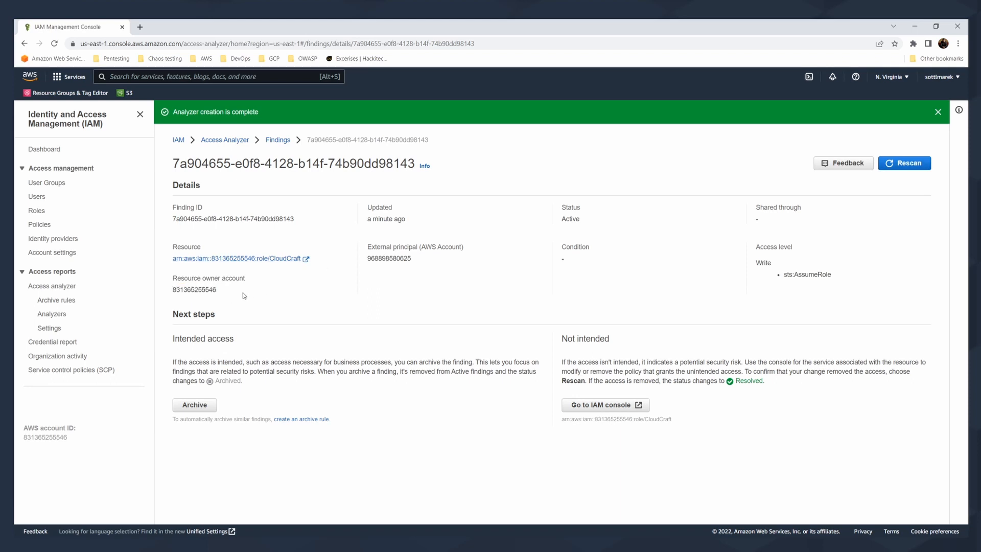
# - Highlight the resource owner account and the external access details on the finding page
pyautogui.doubleClick(570, 219)
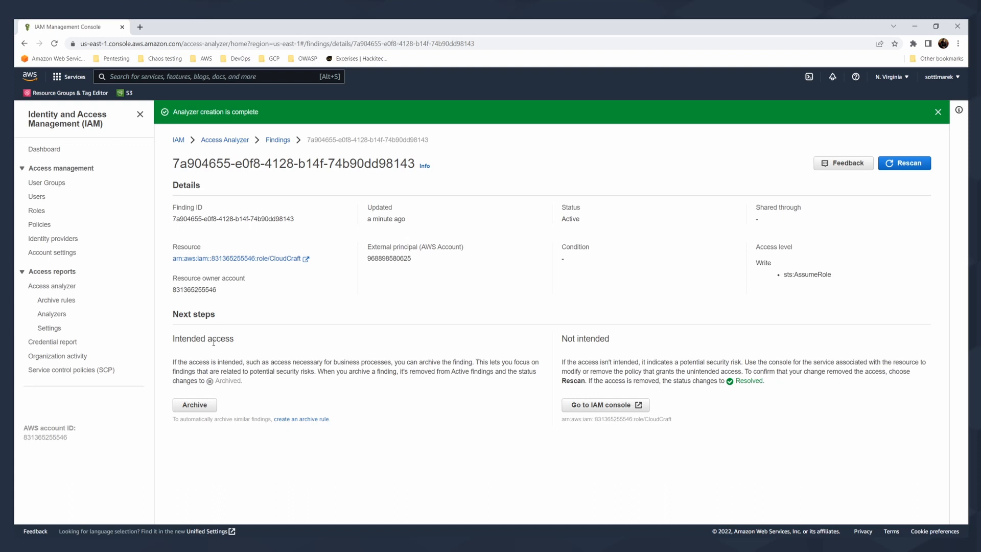
pyautogui.moveTo(216, 338); pyautogui.dragTo(269, 372)
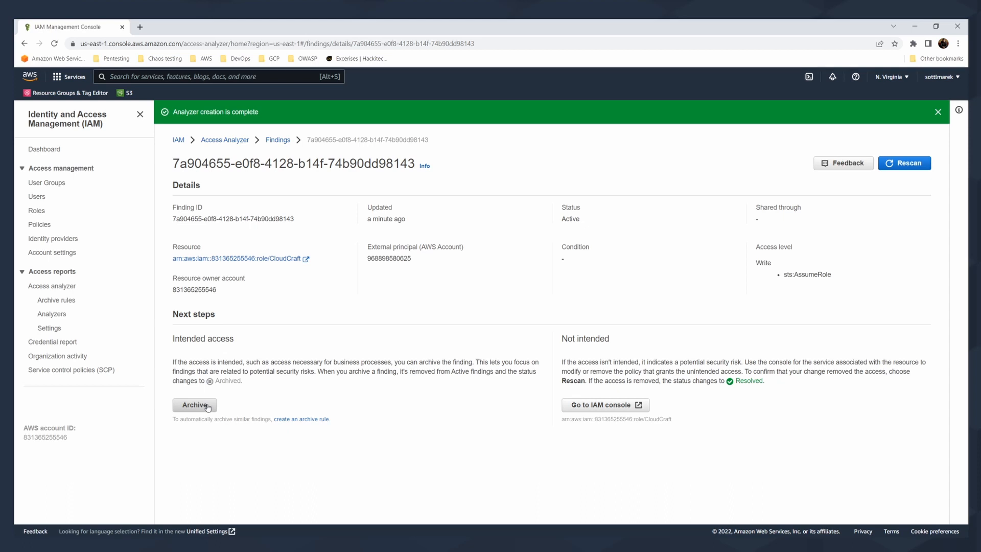
pyautogui.moveTo(579, 361); pyautogui.dragTo(672, 361)
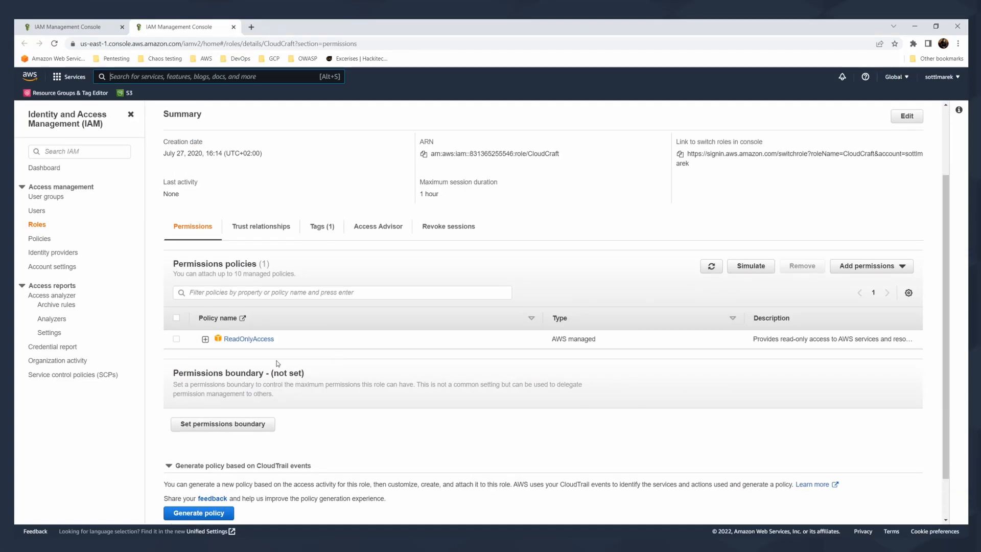
pyautogui.moveTo(206, 342)
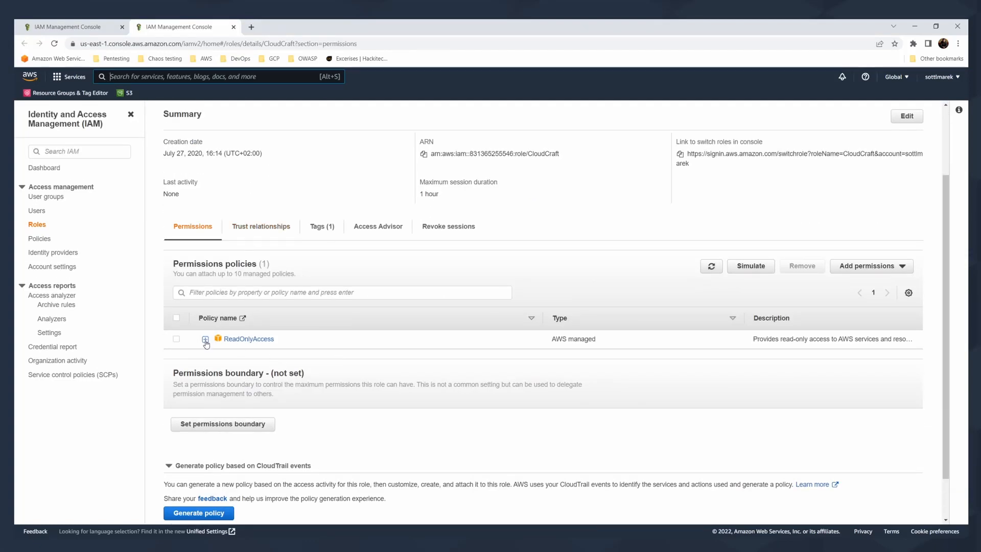
# - Expand the ReadOnlyAccess policy and read through its JSON
pyautogui.click(206, 339)
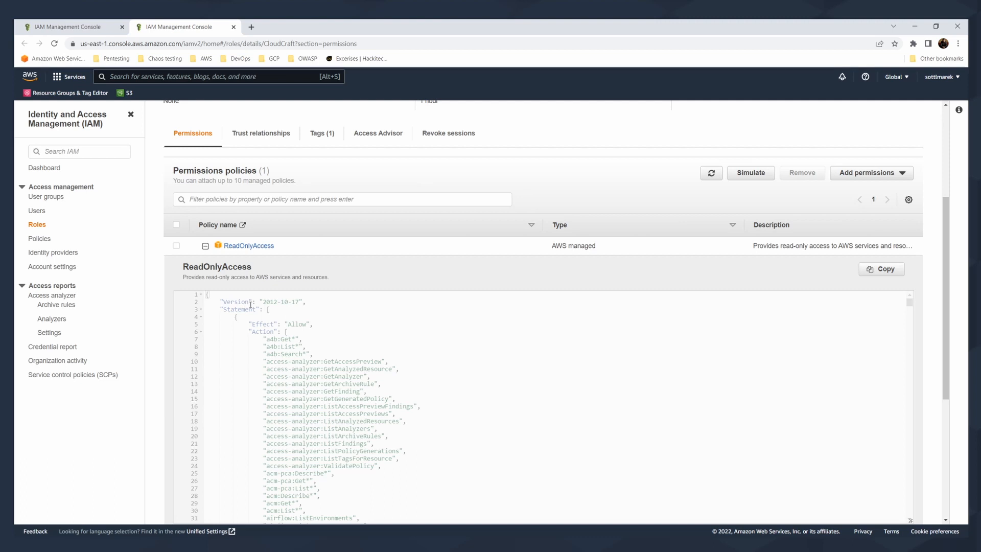
pyautogui.moveTo(292, 333)
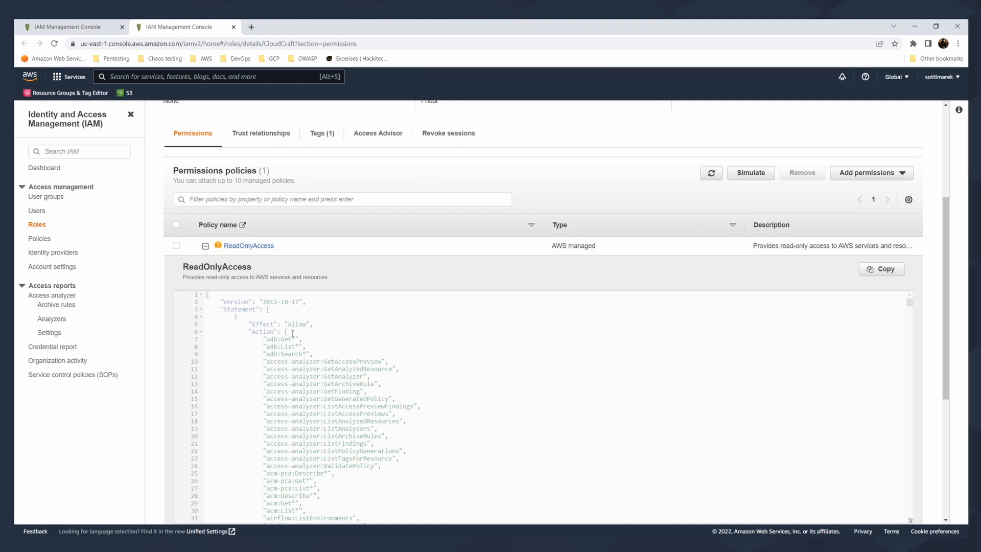
pyautogui.scroll(-3)
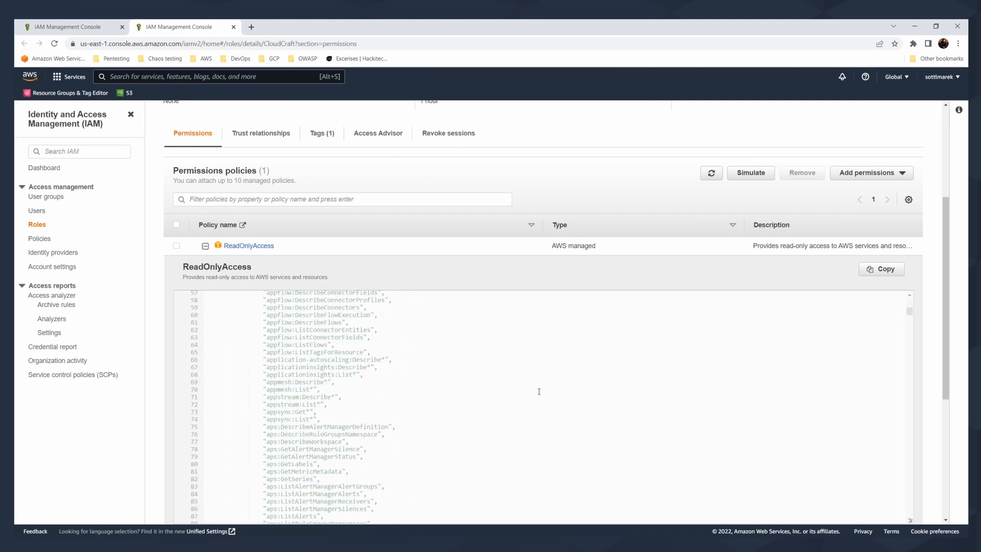
pyautogui.moveTo(352, 363)
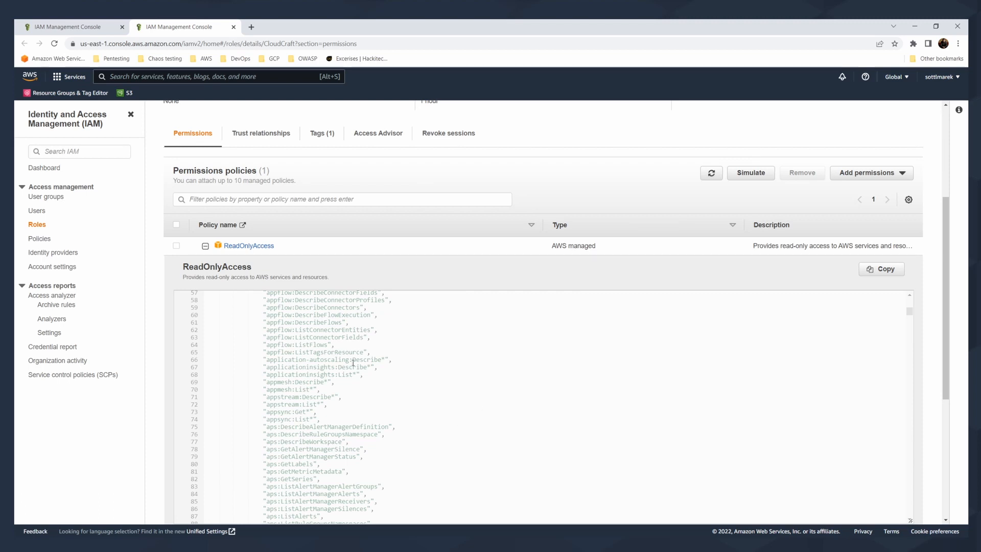
pyautogui.scroll(-3)
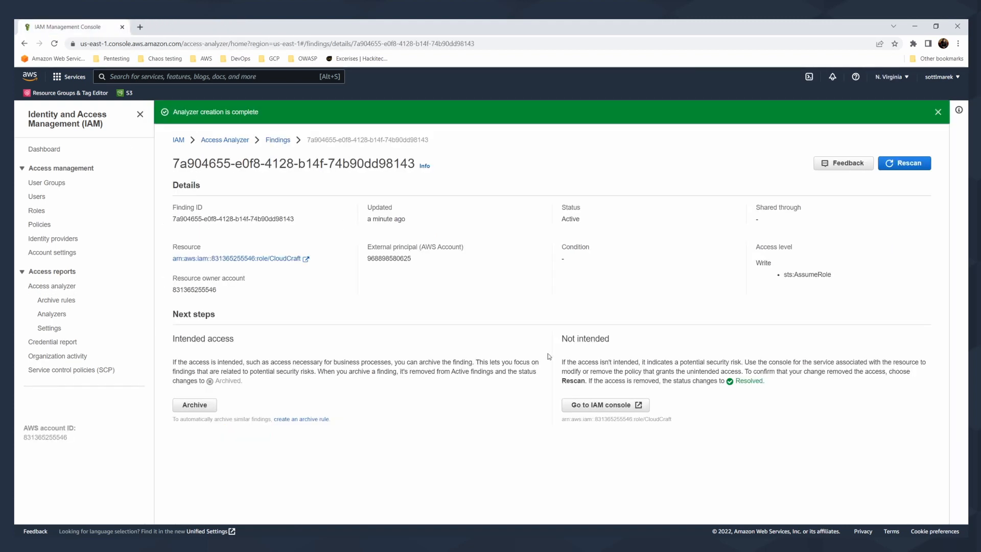
pyautogui.moveTo(811, 252)
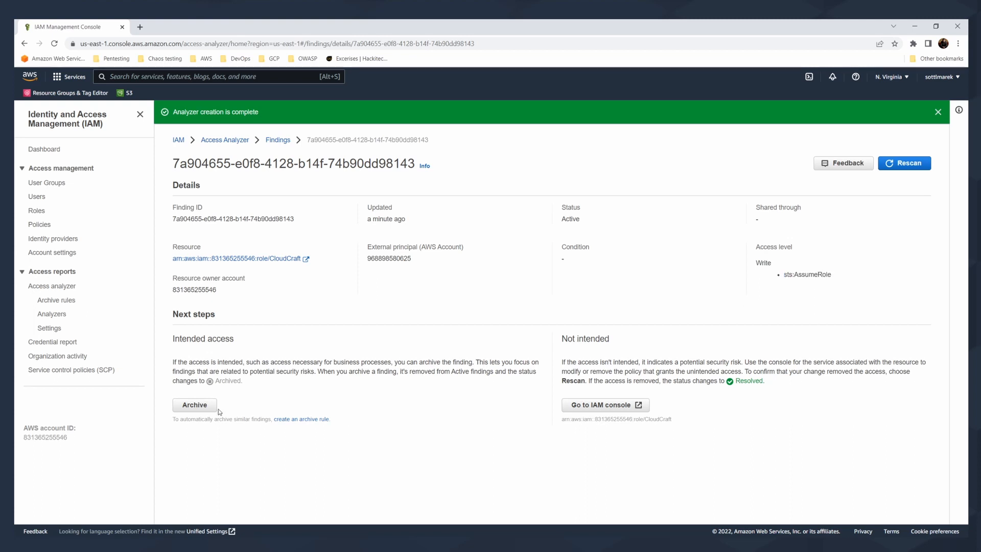
pyautogui.moveTo(697, 301)
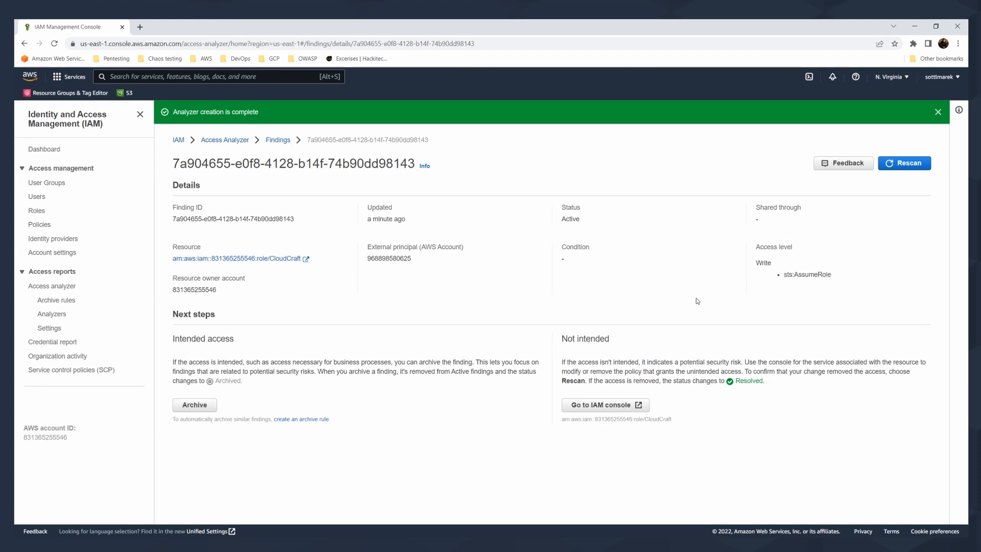
pyautogui.moveTo(898, 214)
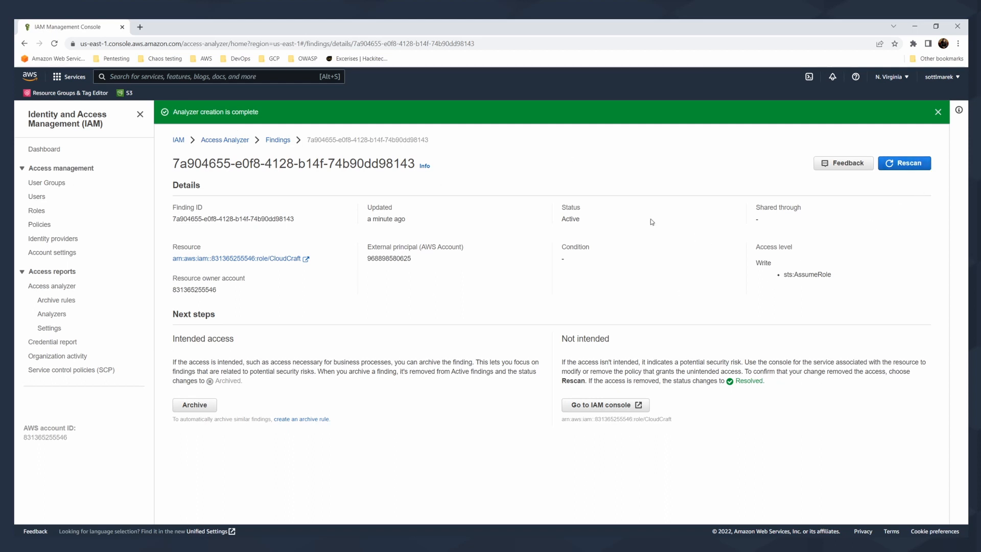
# - Archive the CloudCraft role finding and view it in the Archived findings list
pyautogui.click(278, 140)
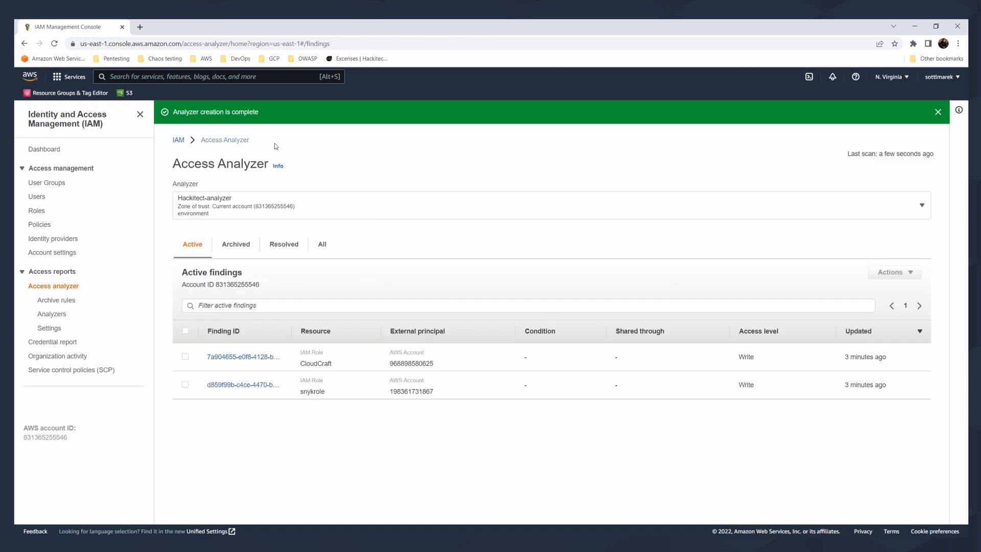
pyautogui.moveTo(239, 374)
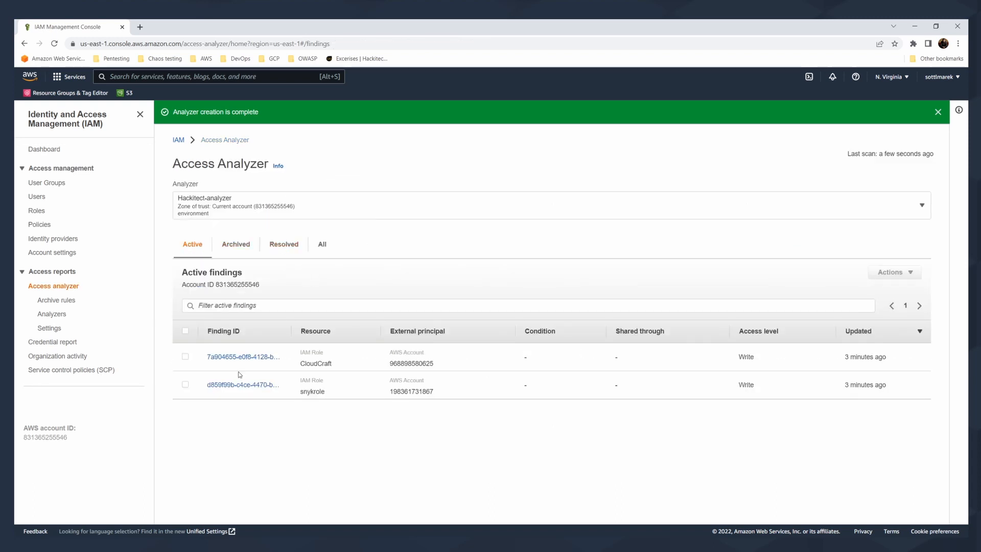
pyautogui.click(242, 357)
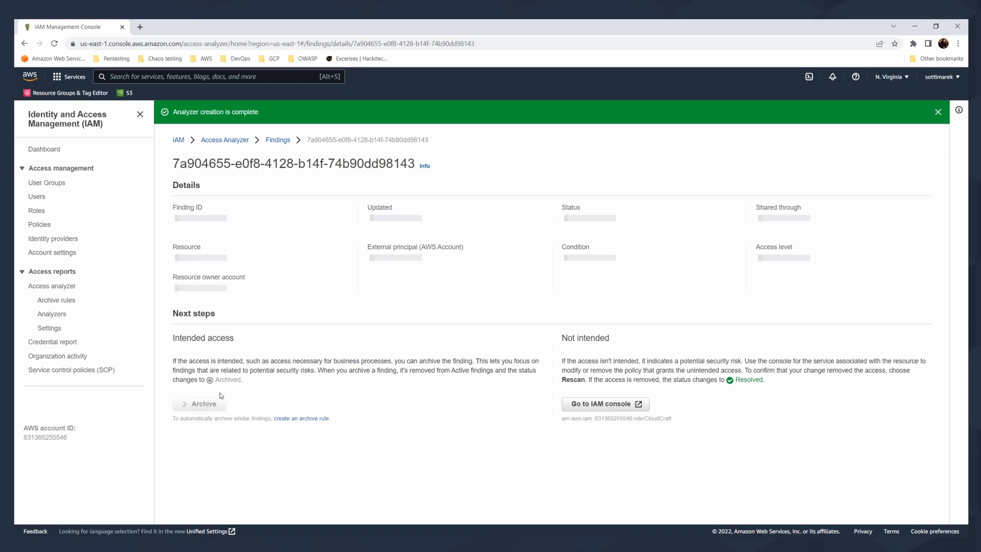
pyautogui.click(199, 404)
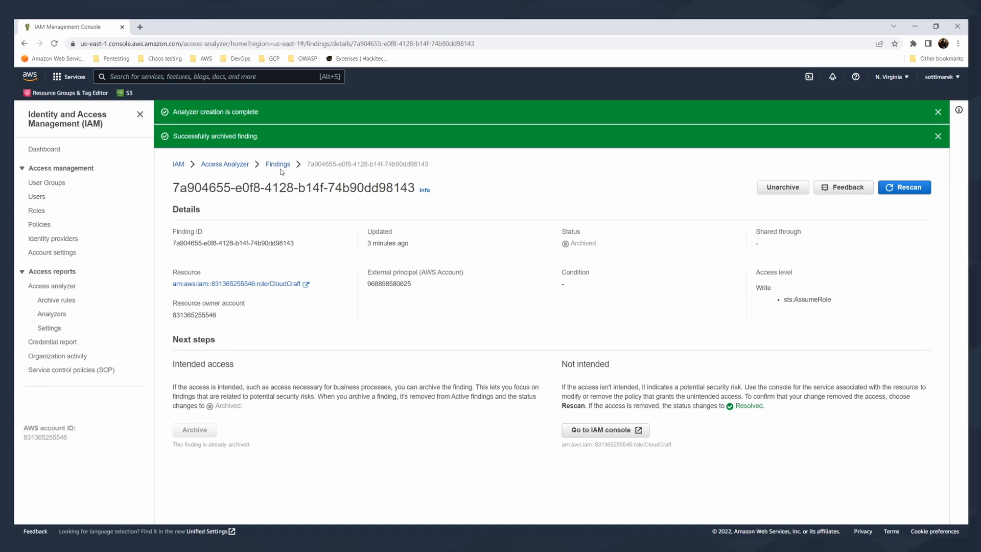
pyautogui.click(278, 164)
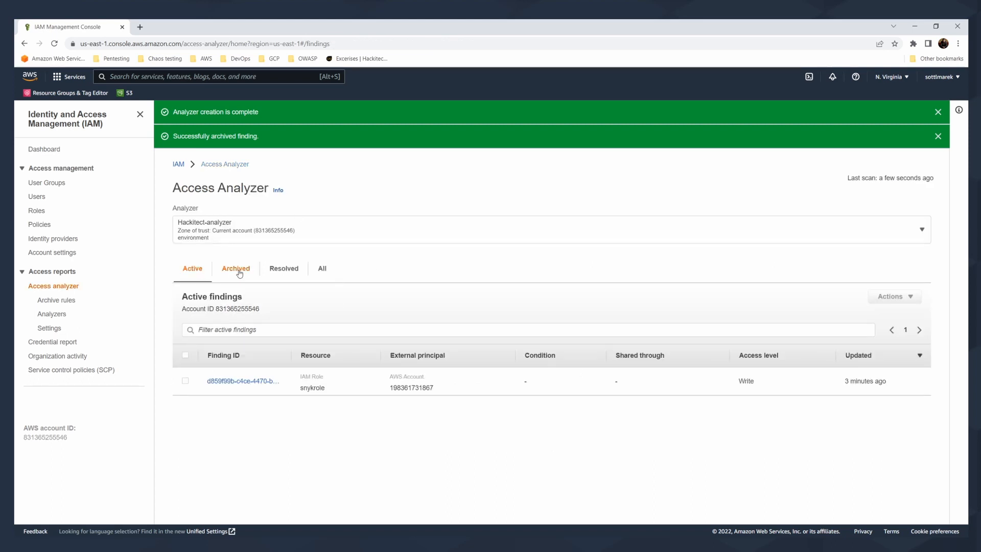
pyautogui.click(236, 268)
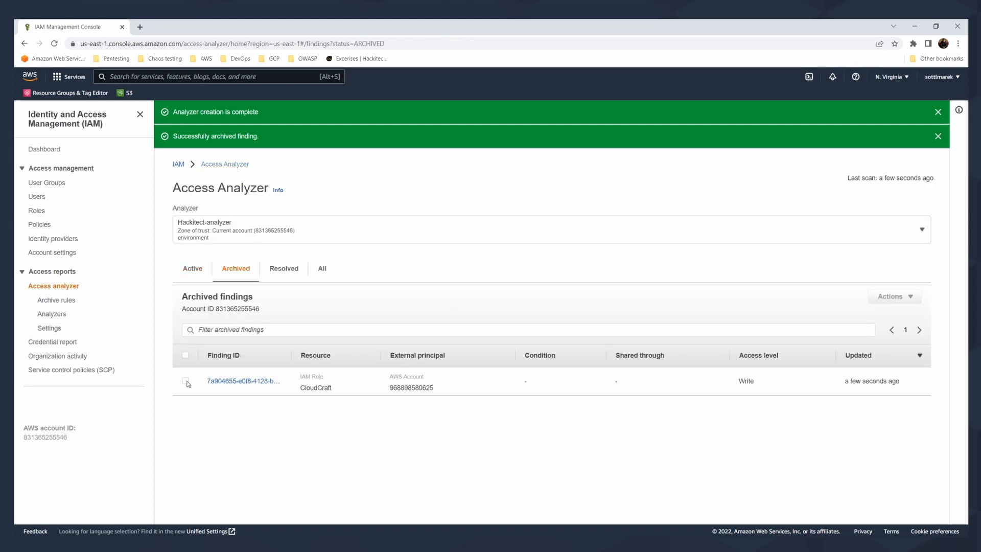
pyautogui.click(185, 382)
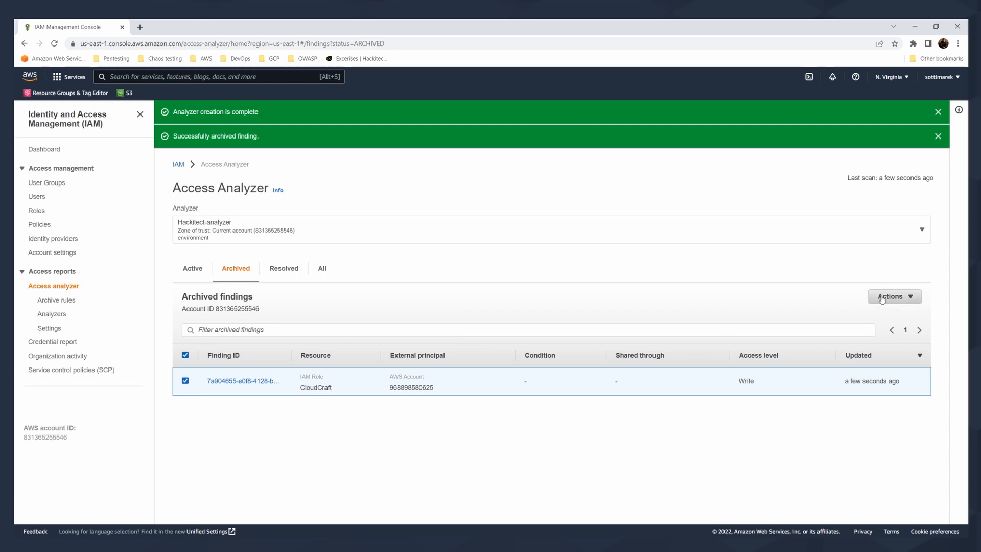
pyautogui.click(893, 296)
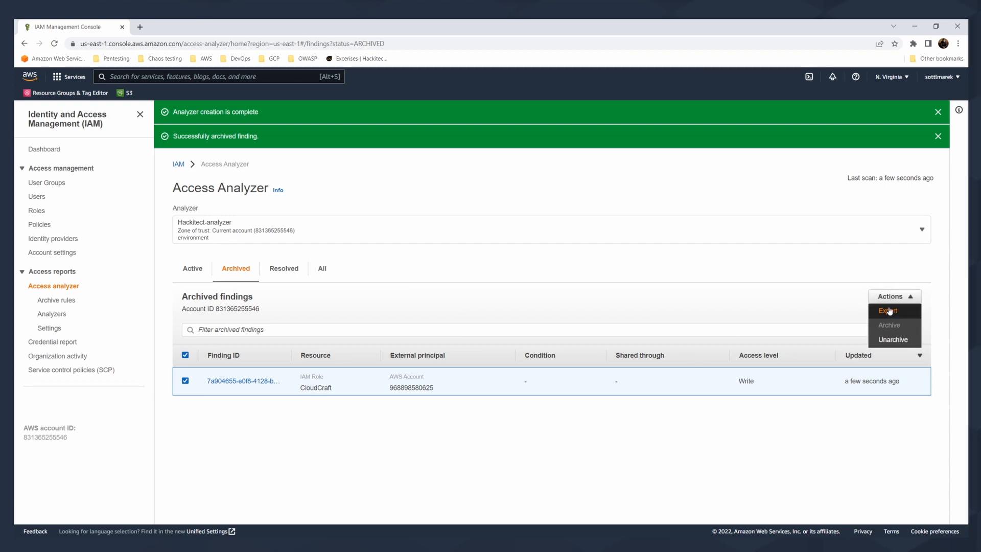
pyautogui.moveTo(888, 311)
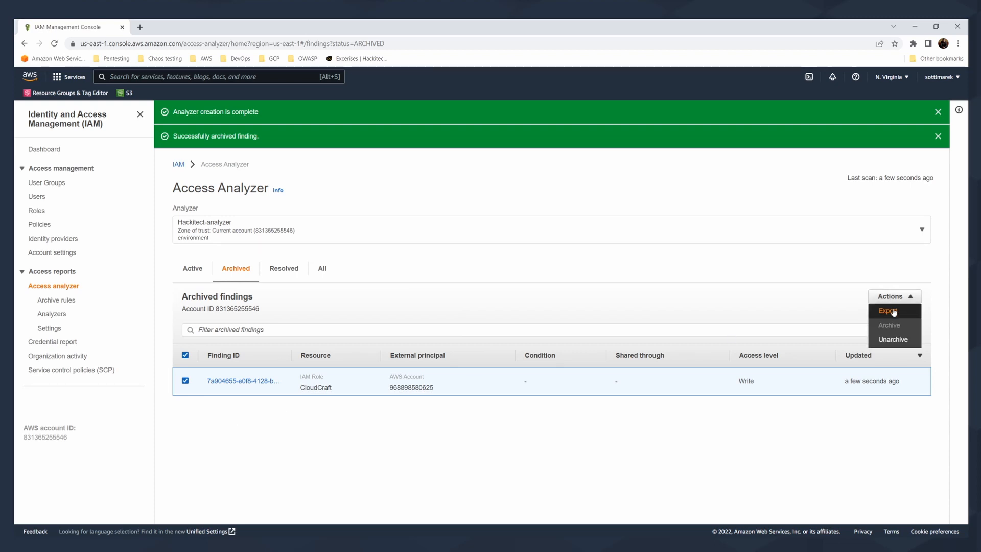
pyautogui.click(888, 311)
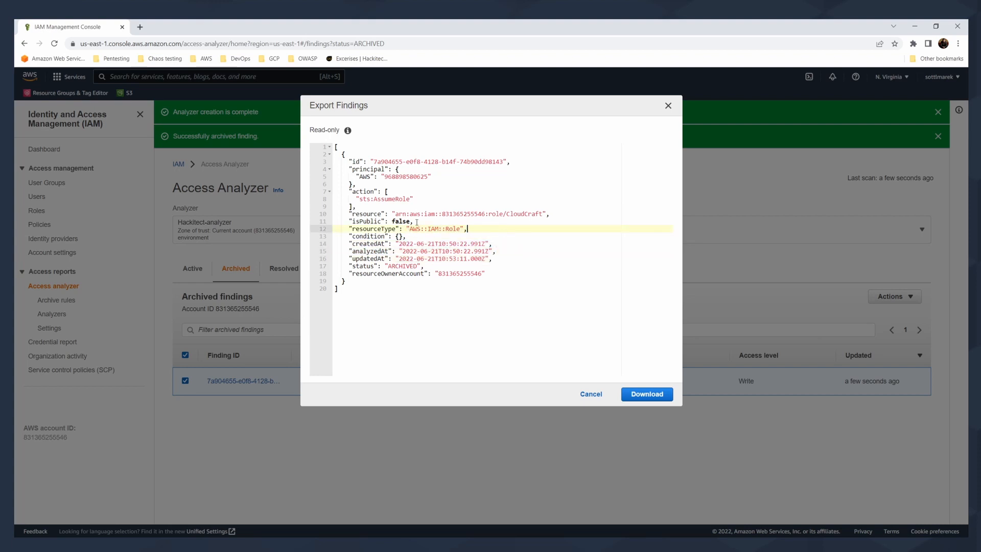
pyautogui.click(413, 221)
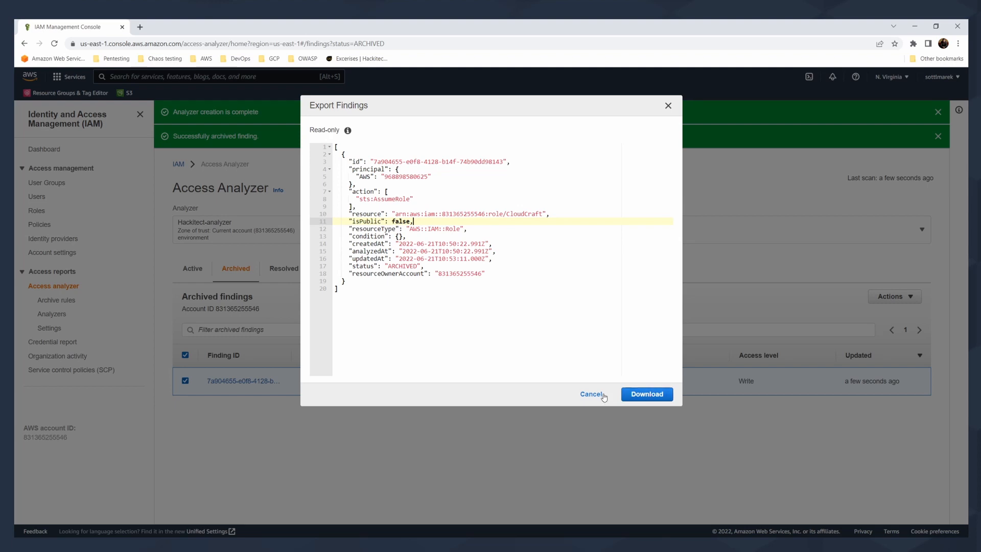
pyautogui.click(592, 393)
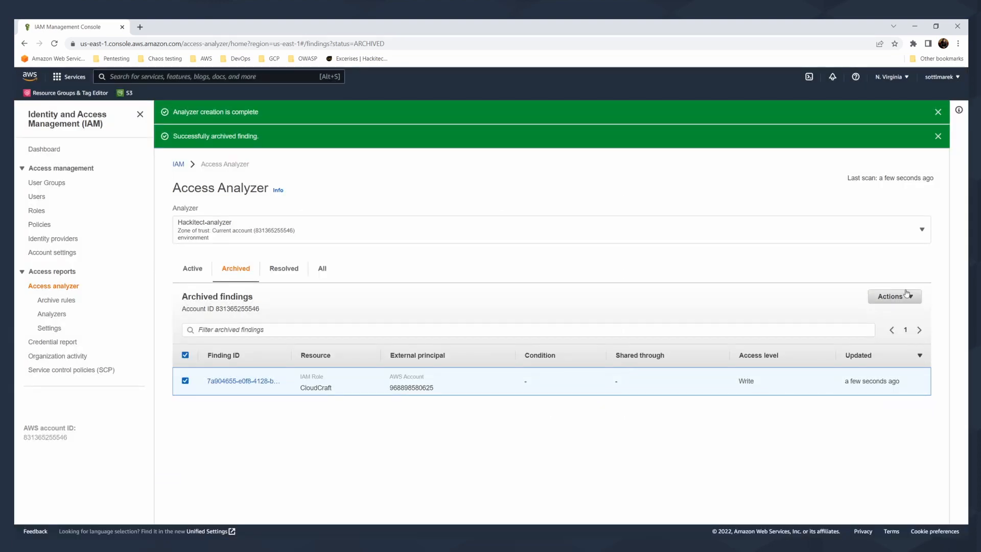
# - Unarchive the CloudCraft finding via Actions and show it back in the Active findings
pyautogui.click(894, 296)
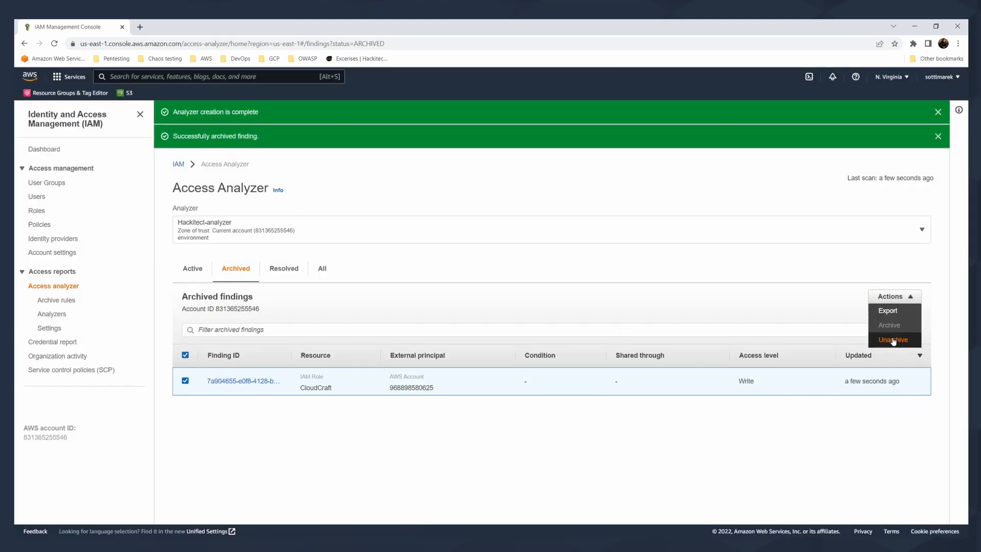
pyautogui.click(892, 339)
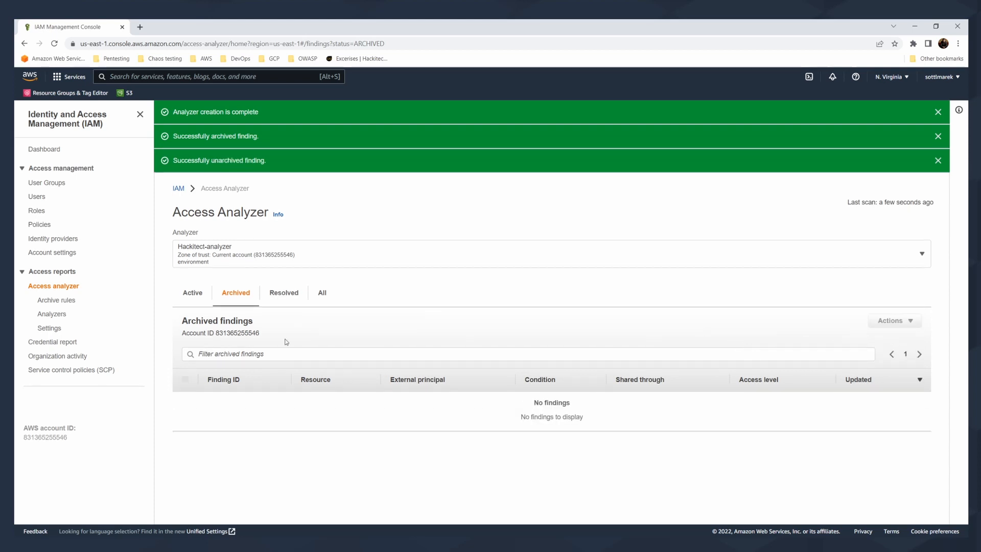
pyautogui.click(192, 292)
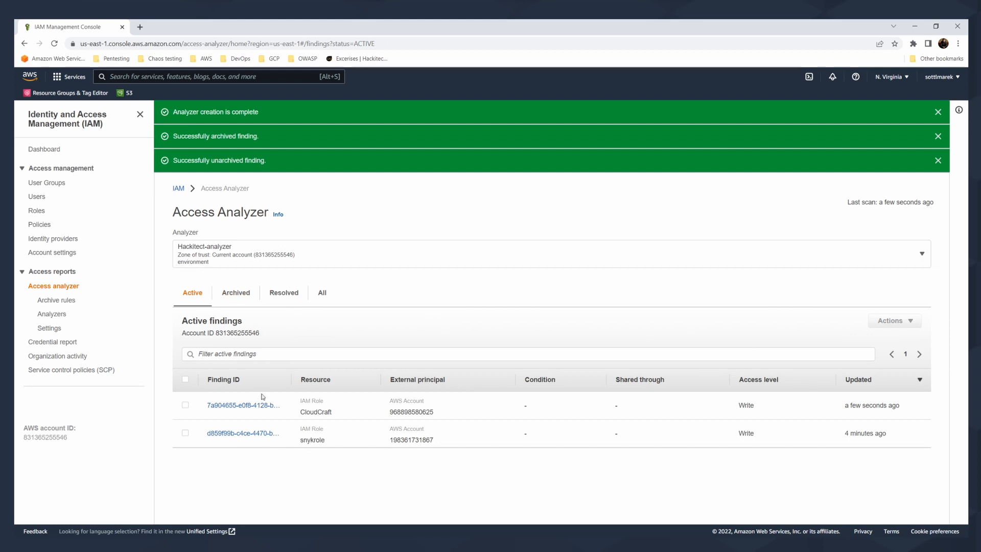
pyautogui.moveTo(297, 404)
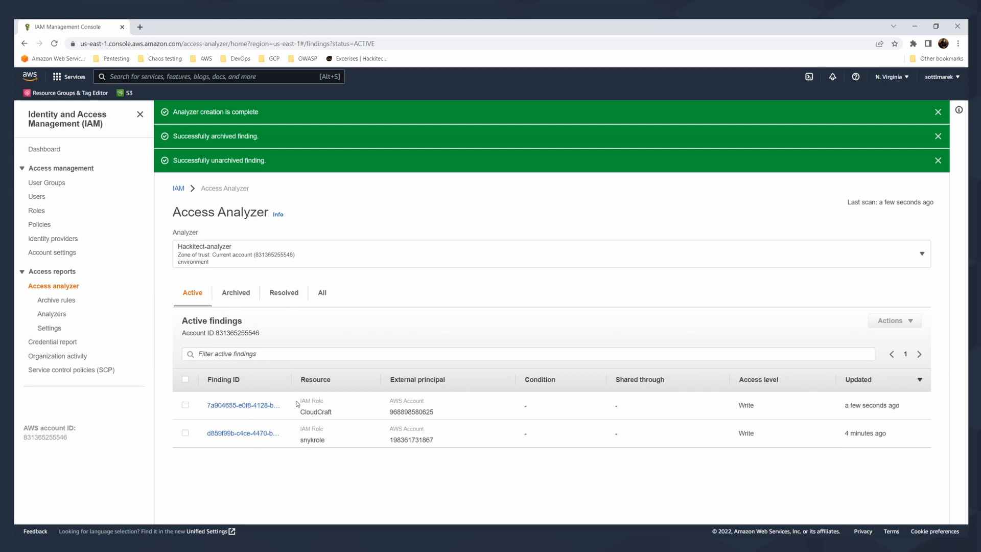
pyautogui.moveTo(256, 427)
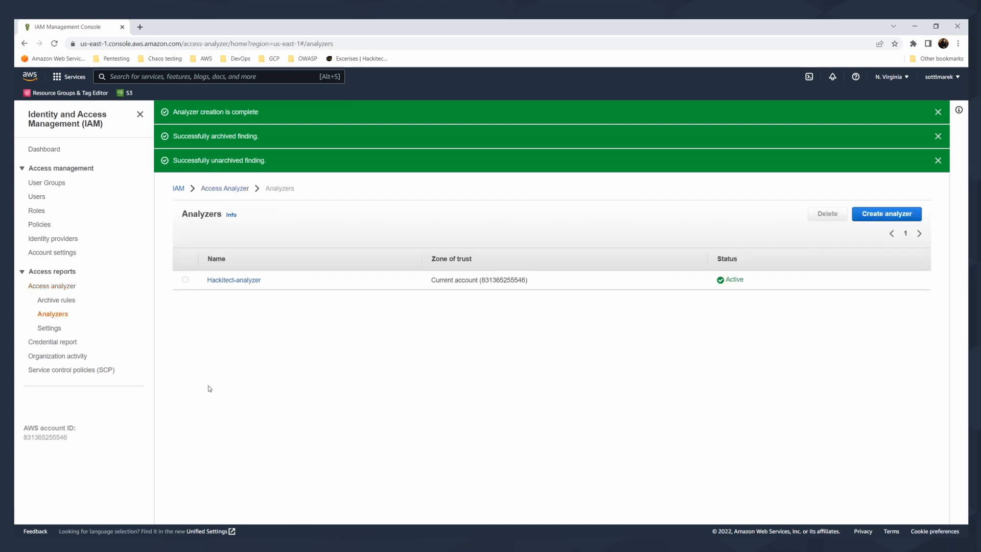
pyautogui.moveTo(199, 280)
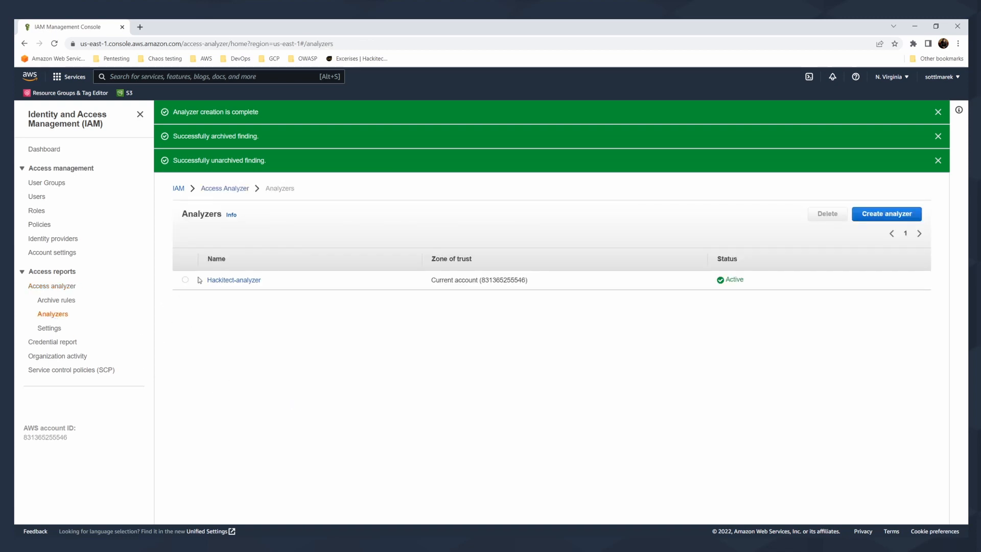
# - Create a second analyzer with Current organization as zone of trust and view its still-creating details
pyautogui.click(887, 214)
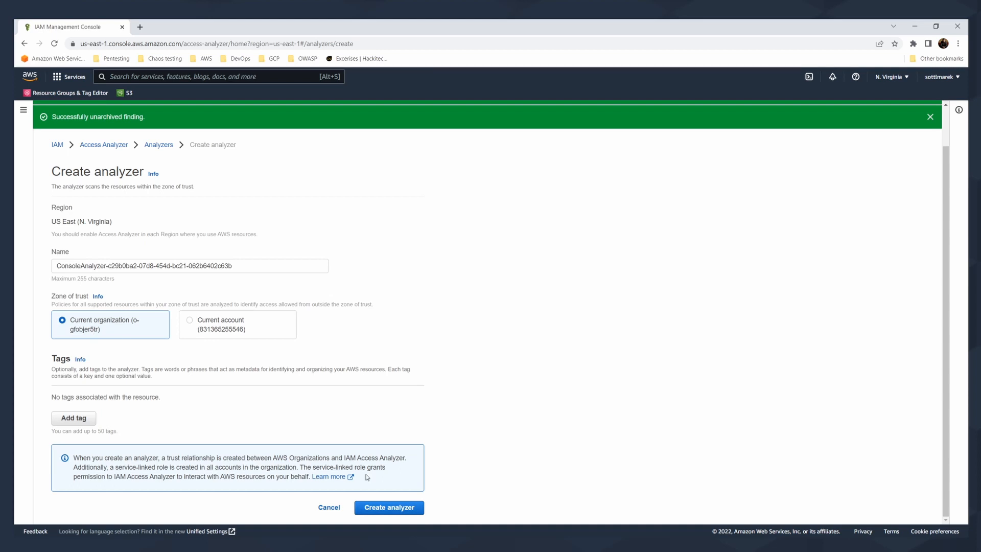
pyautogui.click(389, 508)
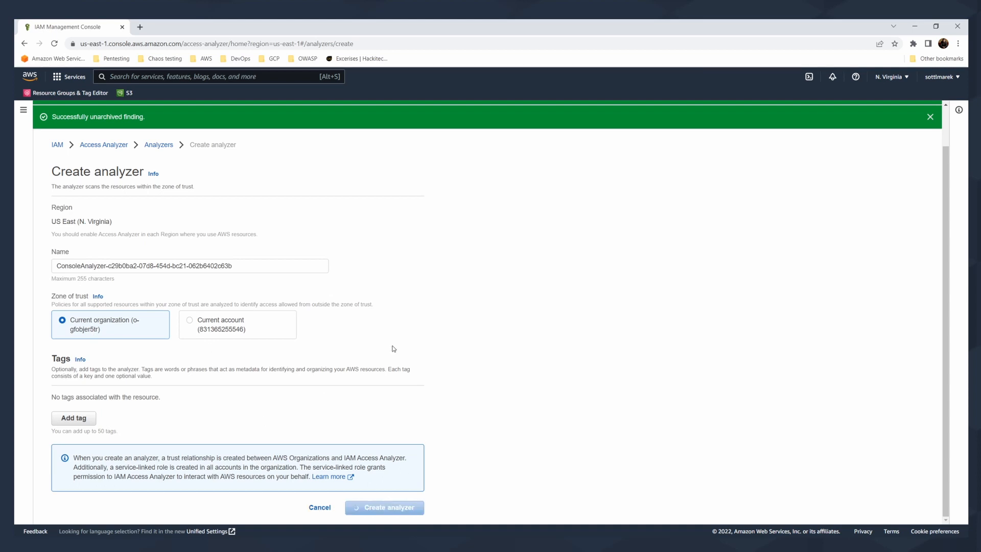
pyautogui.click(384, 508)
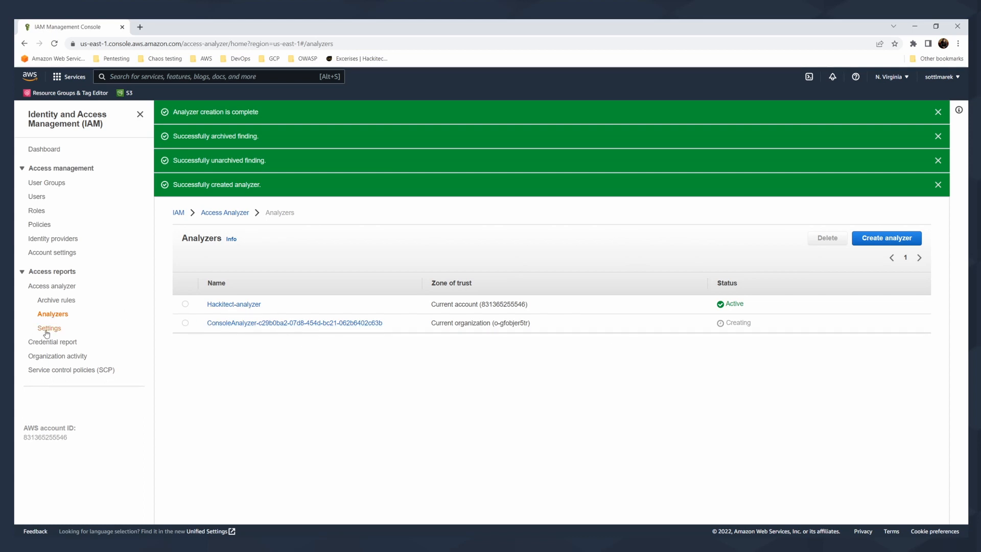
pyautogui.click(49, 328)
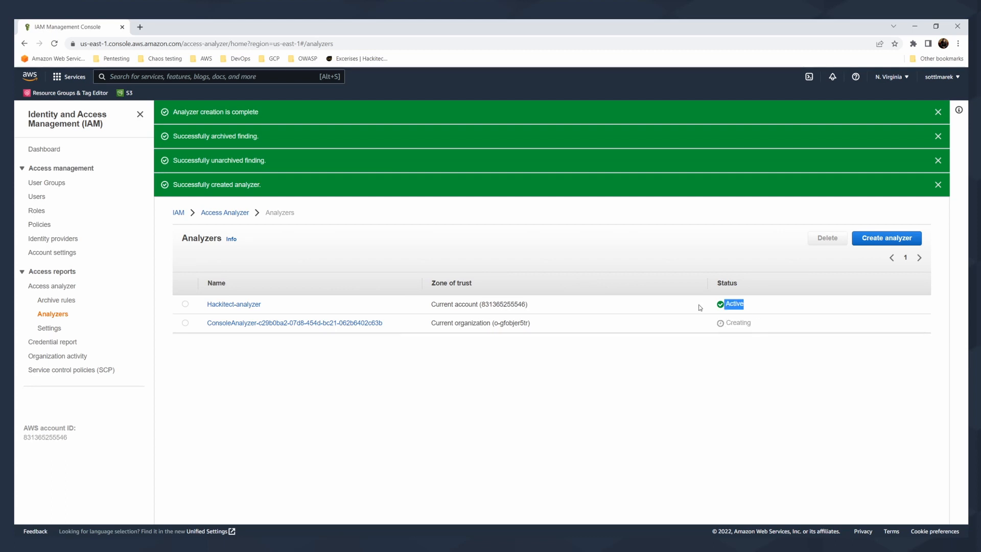
pyautogui.click(294, 322)
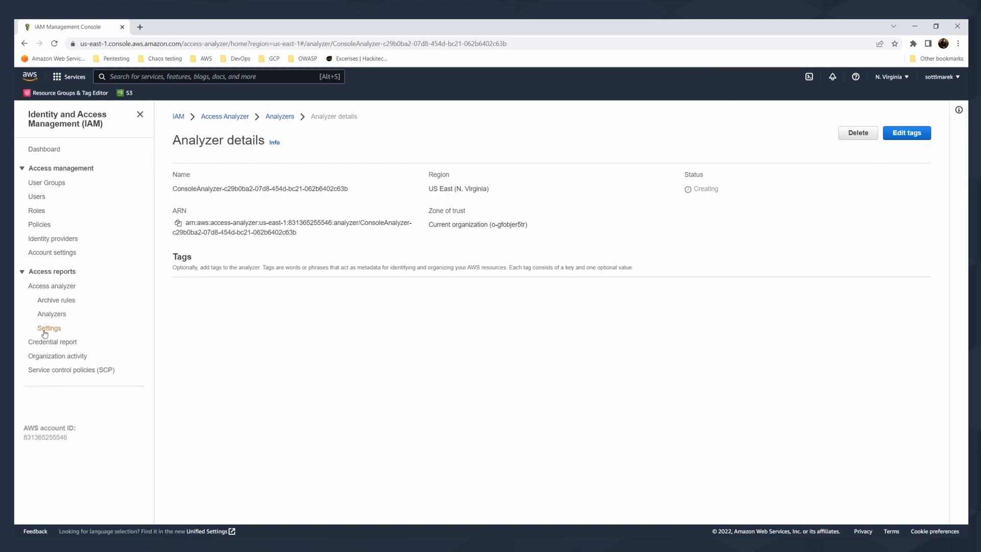
# - View Access Analyzer settings, start adding a delegated administrator and cancel without an account ID
pyautogui.click(49, 328)
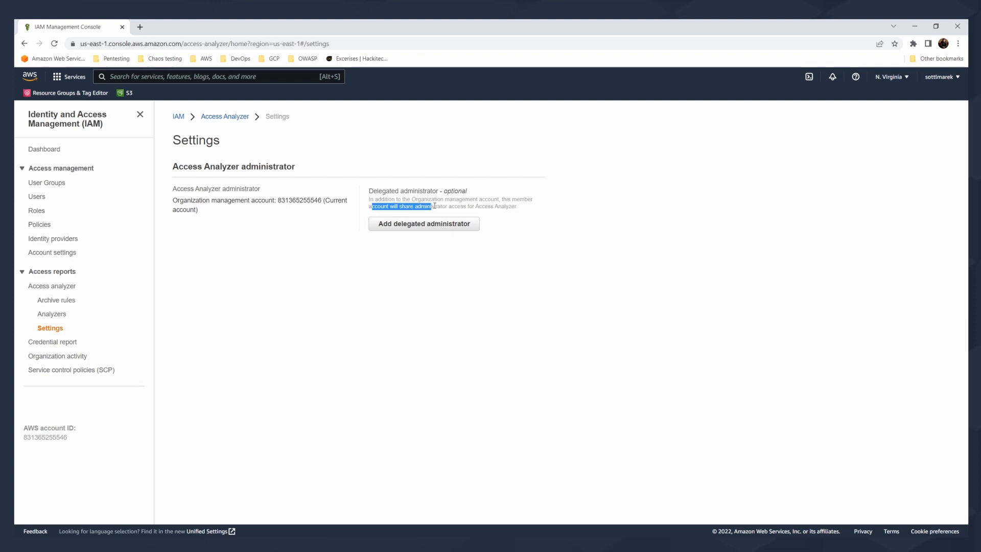
pyautogui.click(434, 206)
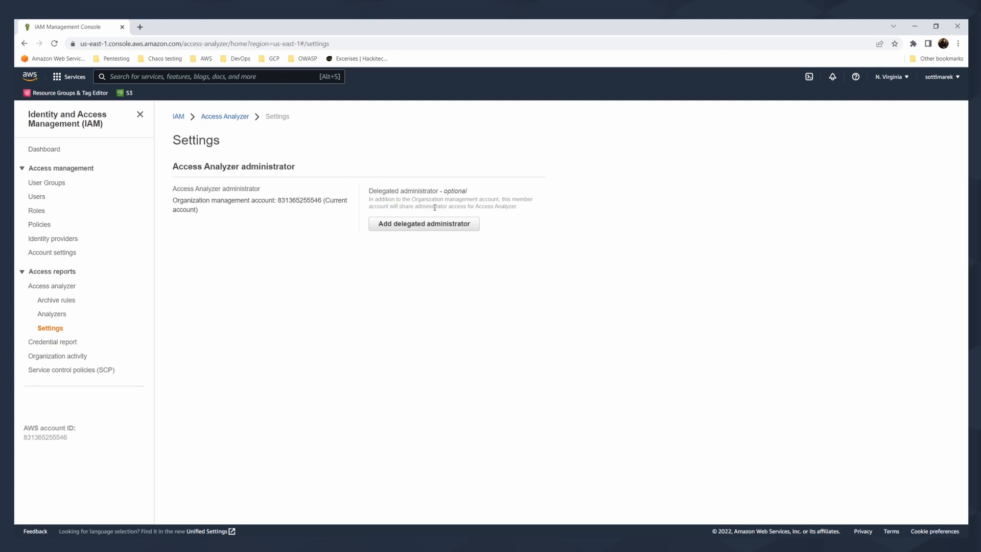
pyautogui.moveTo(492, 205)
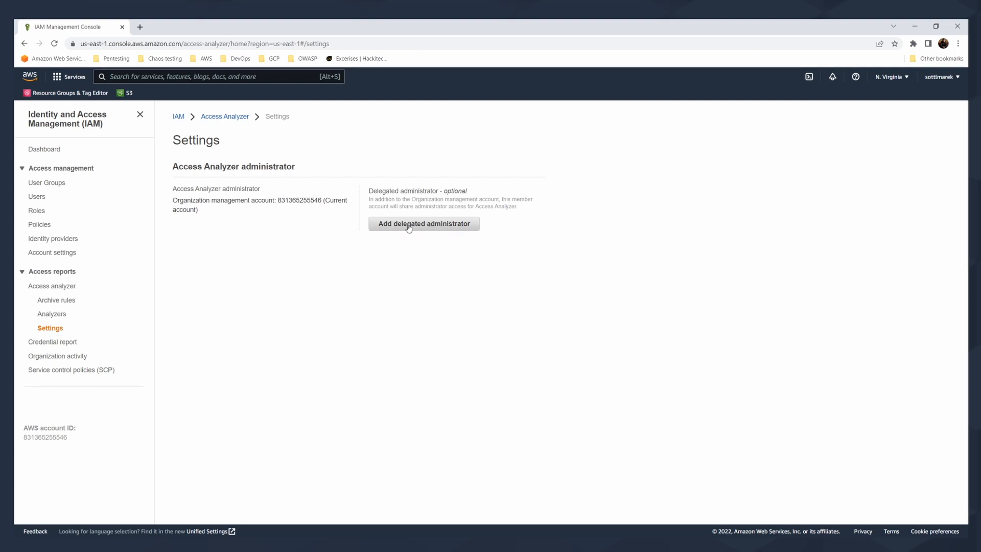
pyautogui.click(423, 223)
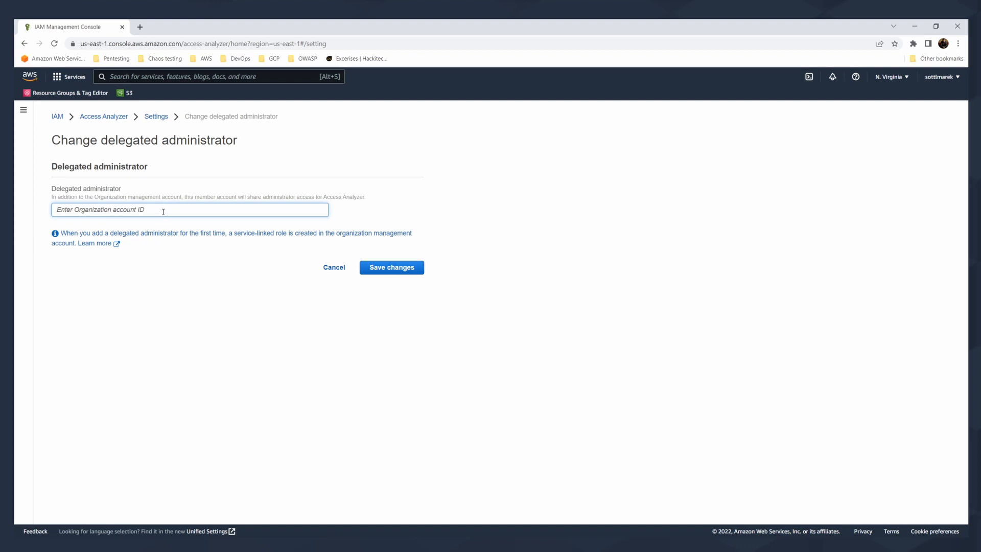
pyautogui.doubleClick(85, 188)
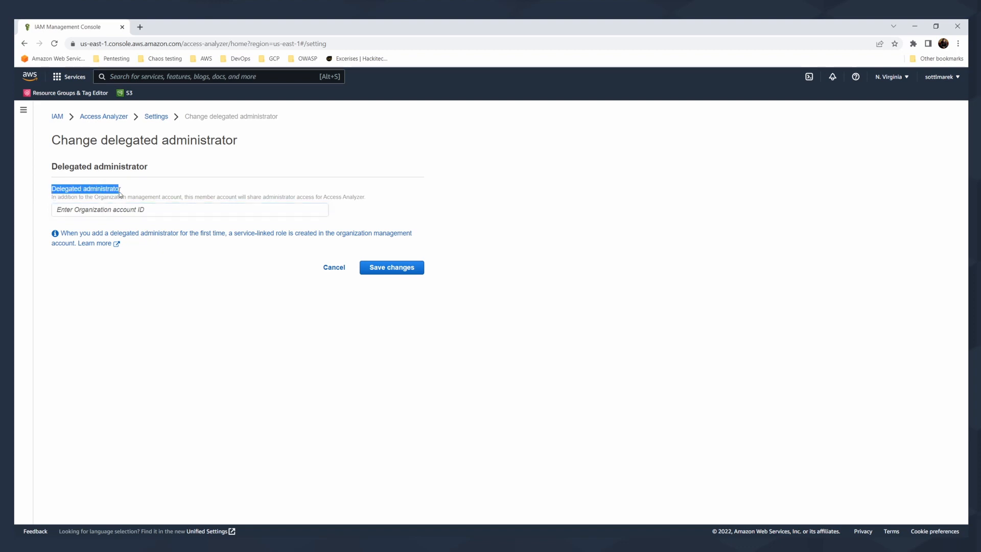
pyautogui.click(189, 208)
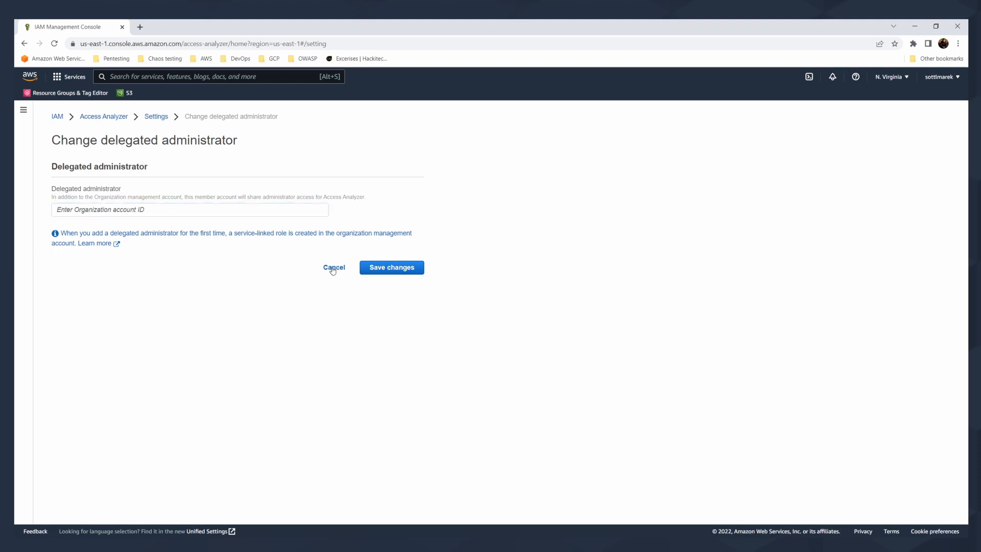
pyautogui.click(333, 266)
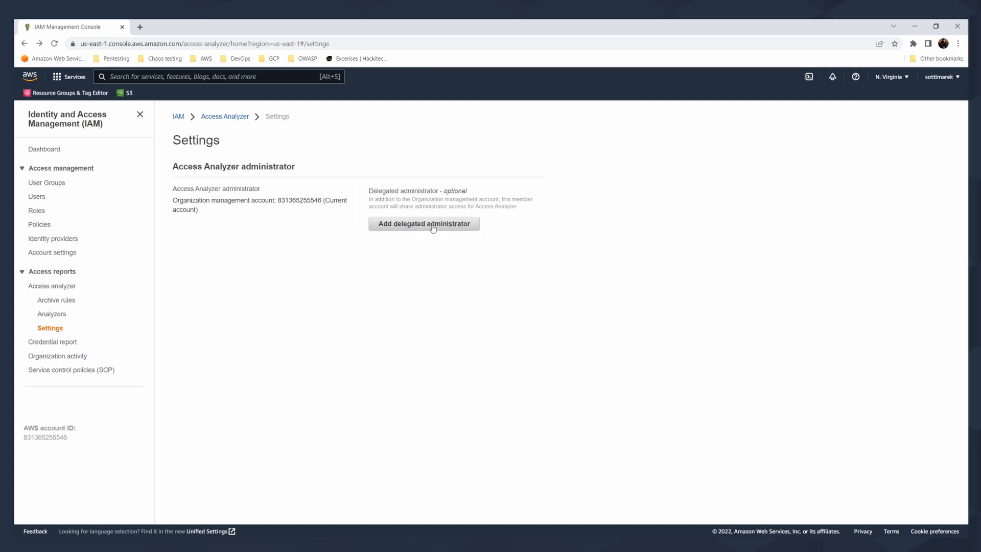
pyautogui.moveTo(333, 243)
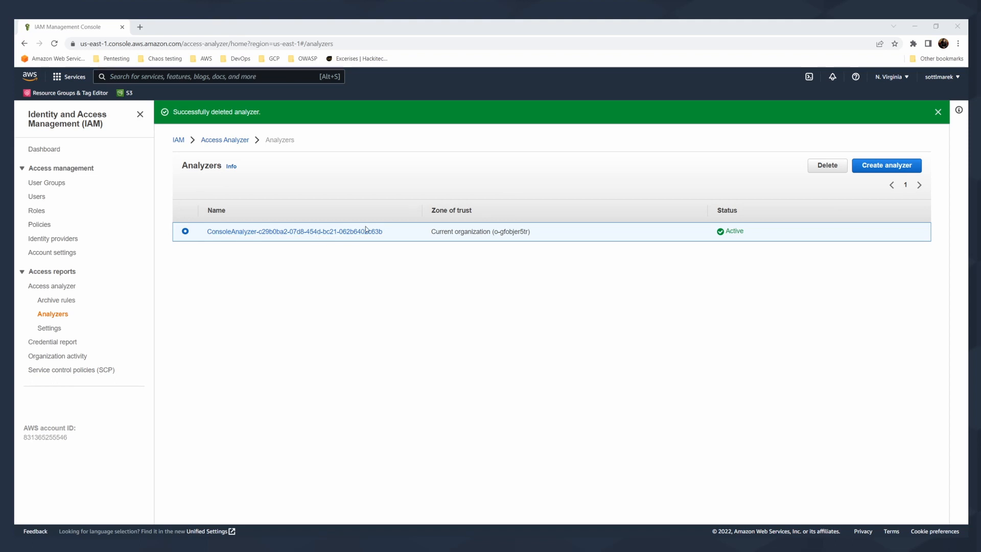
pyautogui.moveTo(262, 217)
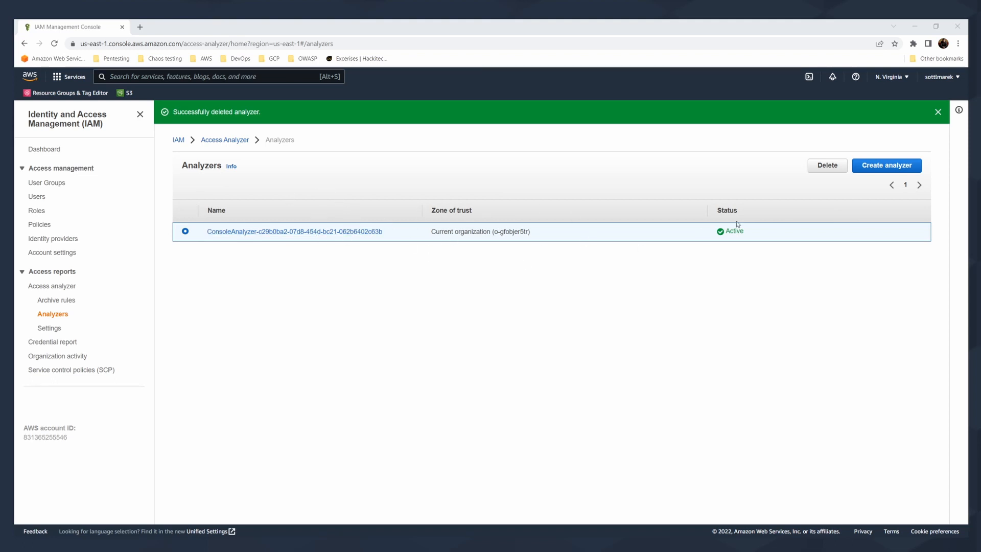
# - Delete the selected ConsoleAnalyzer, confirming with 'delete', returning to the Access Analyzer landing page
pyautogui.click(827, 166)
pyautogui.write('delet')
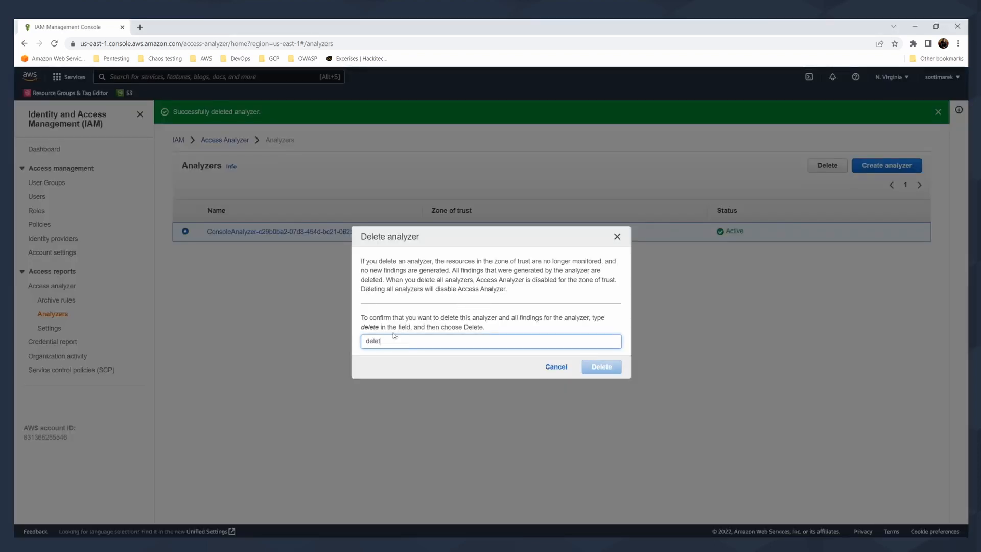
pyautogui.click(600, 366)
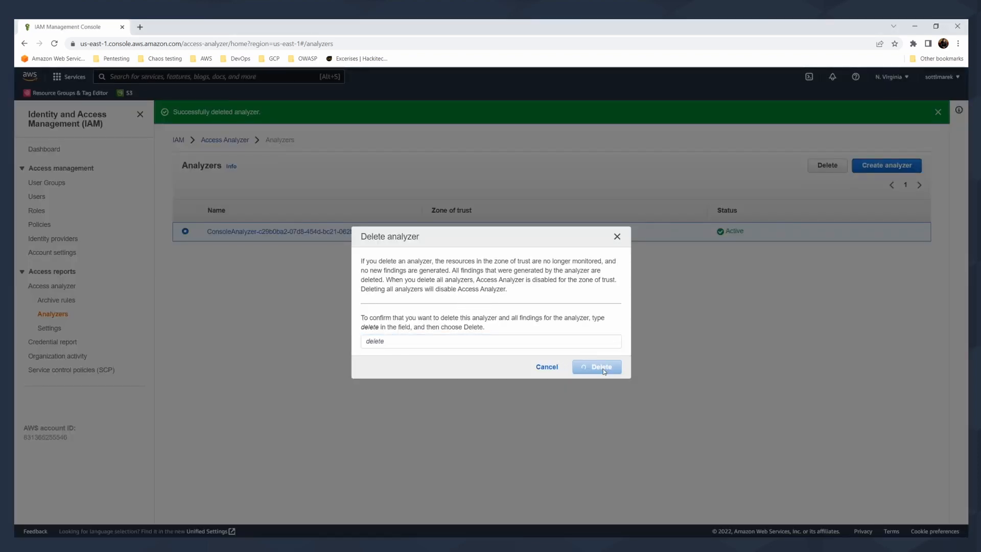
pyautogui.click(596, 367)
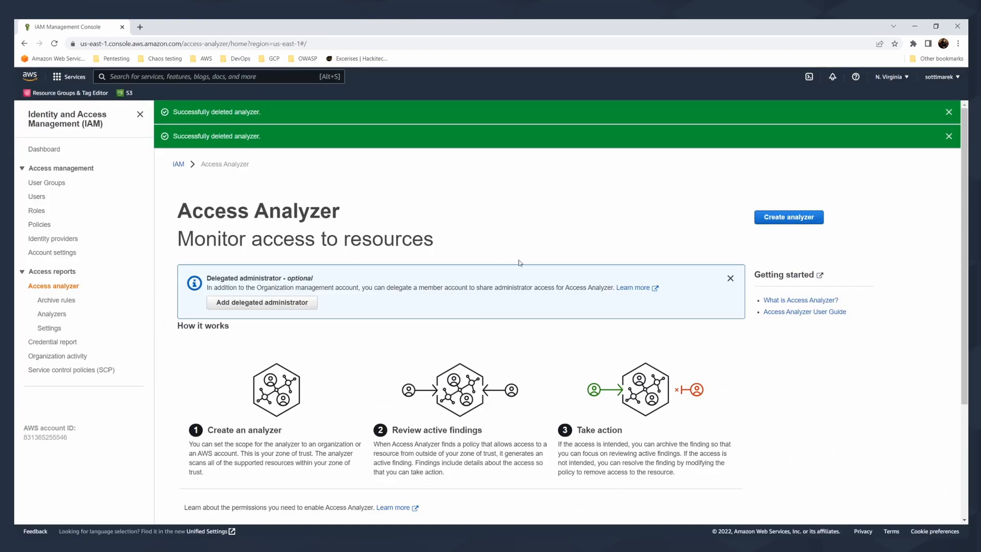
pyautogui.moveTo(489, 334)
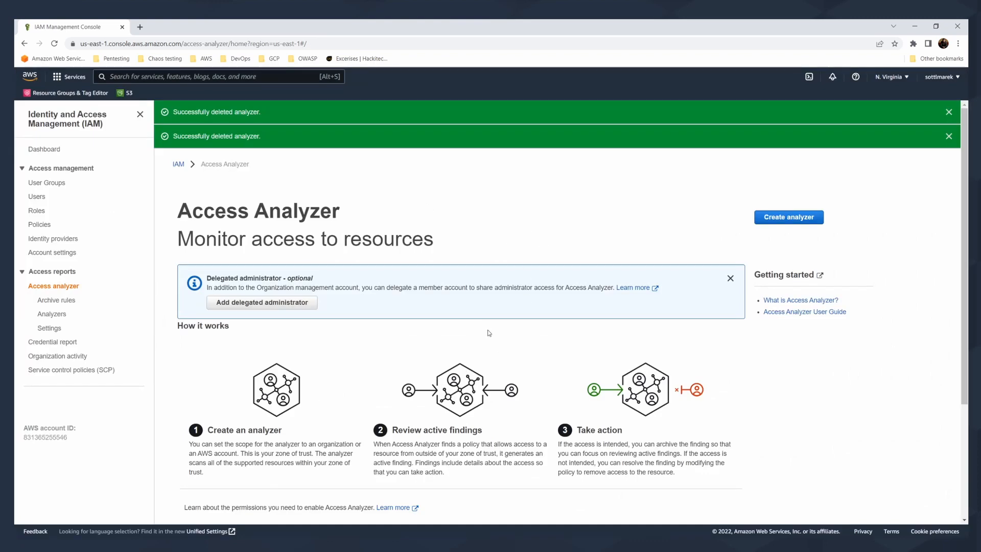
pyautogui.moveTo(498, 255)
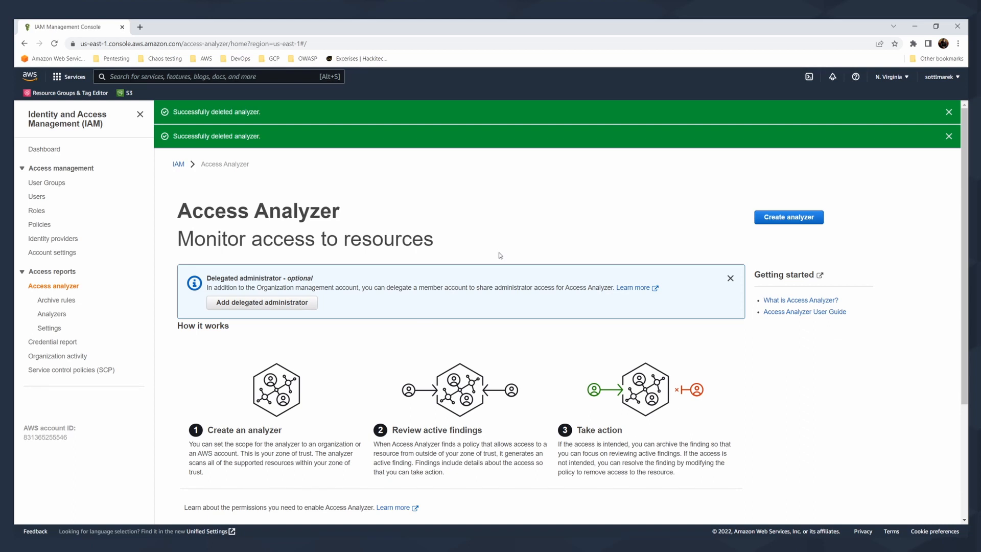
pyautogui.moveTo(495, 272)
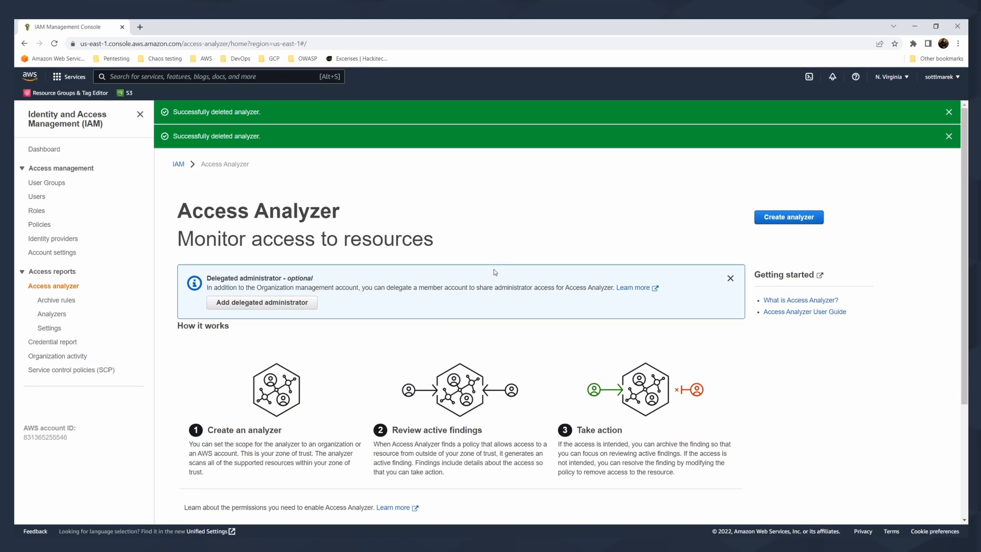
pyautogui.moveTo(519, 265)
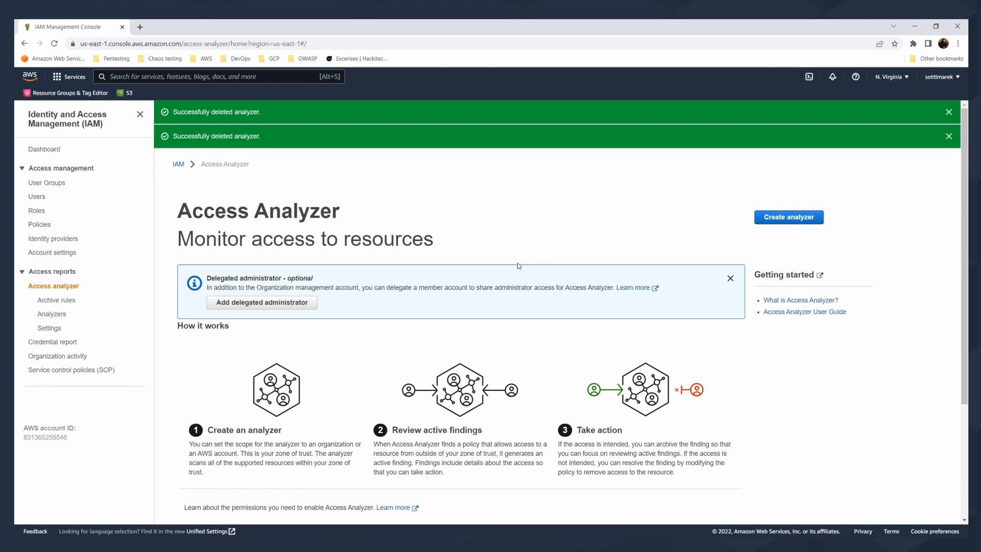
pyautogui.moveTo(529, 266)
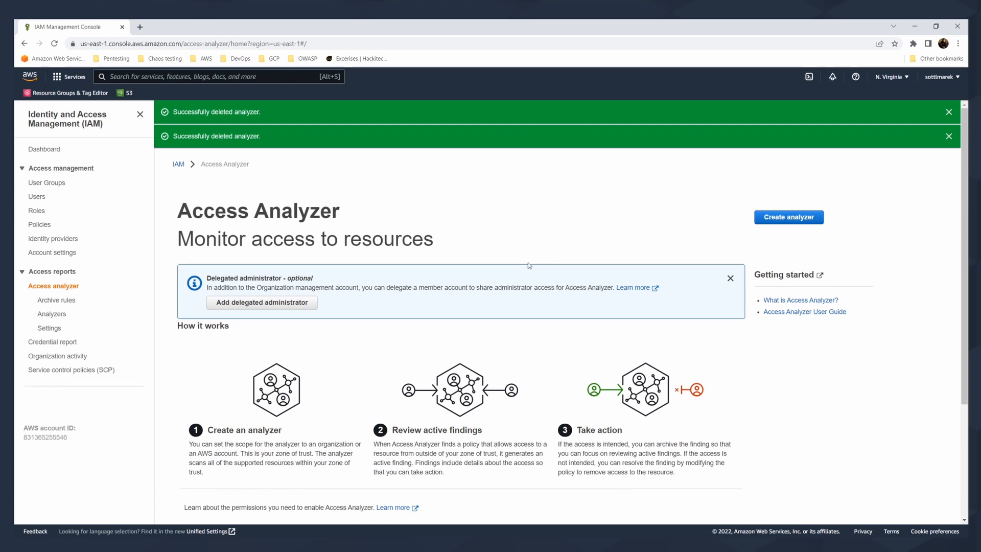
pyautogui.moveTo(540, 259)
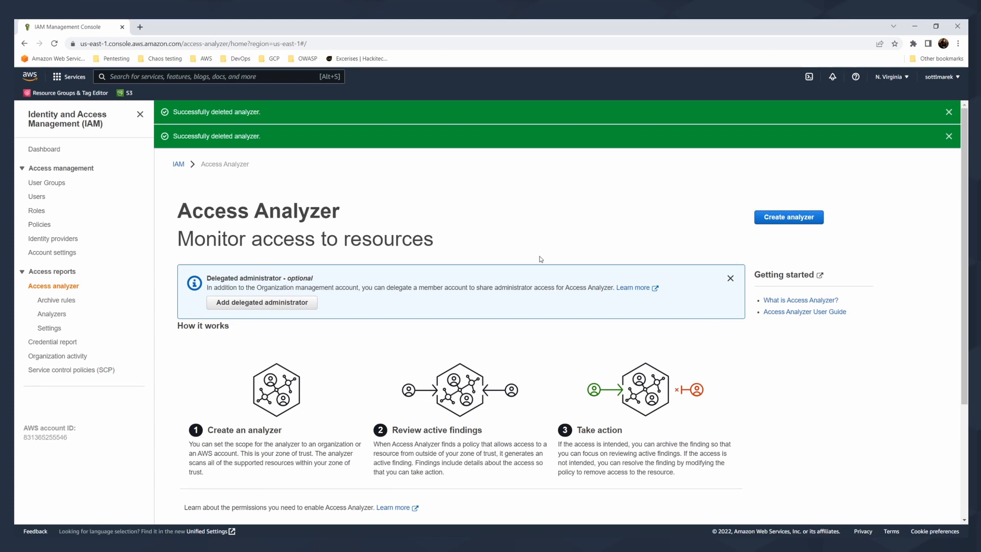
pyautogui.moveTo(454, 257)
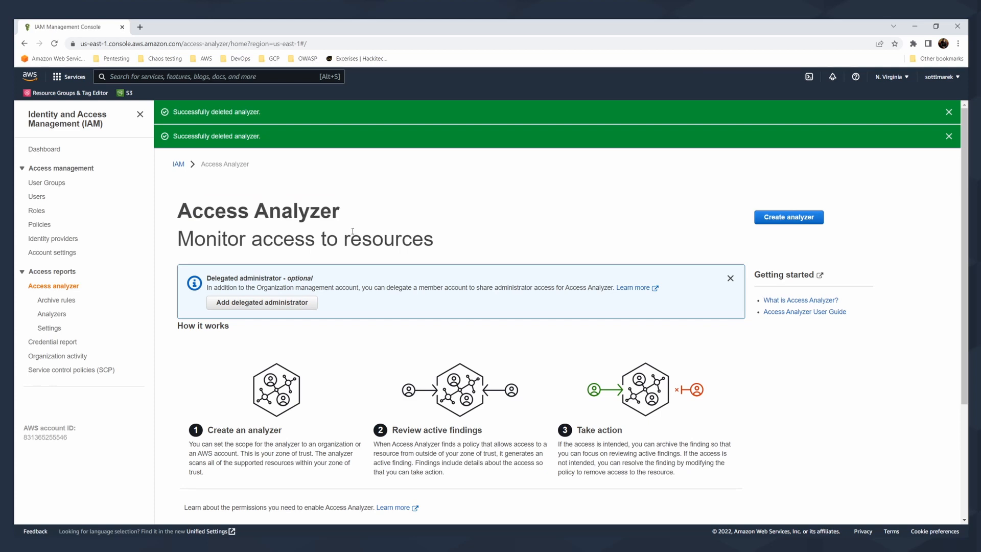
pyautogui.moveTo(374, 238)
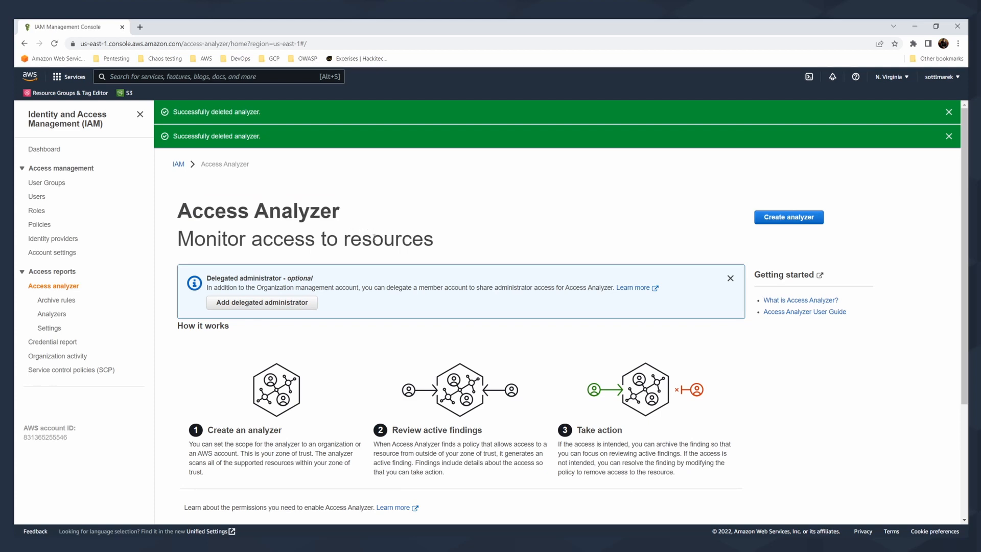